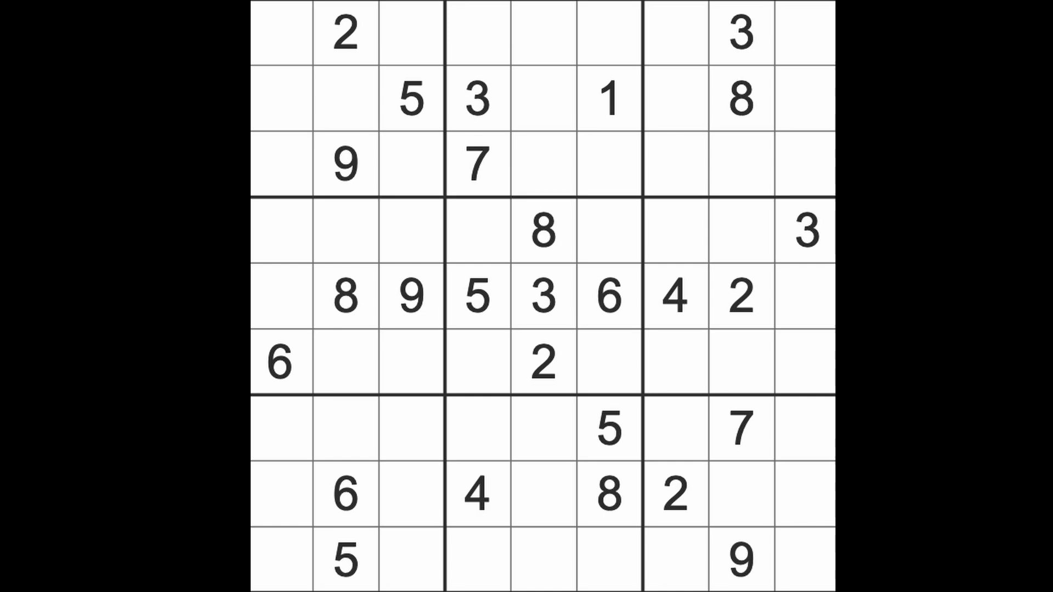
pyautogui.moveTo(658, 241)
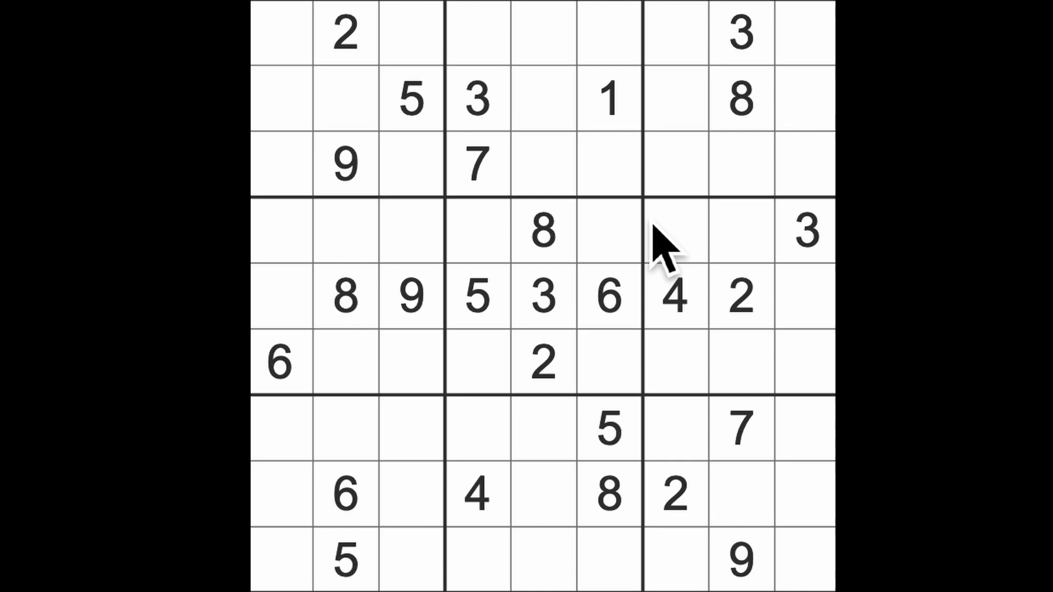
# Enter 2 at row 3 column 6 and row 2 column 9, checking the grid's existing 2s
pyautogui.click(343, 34)
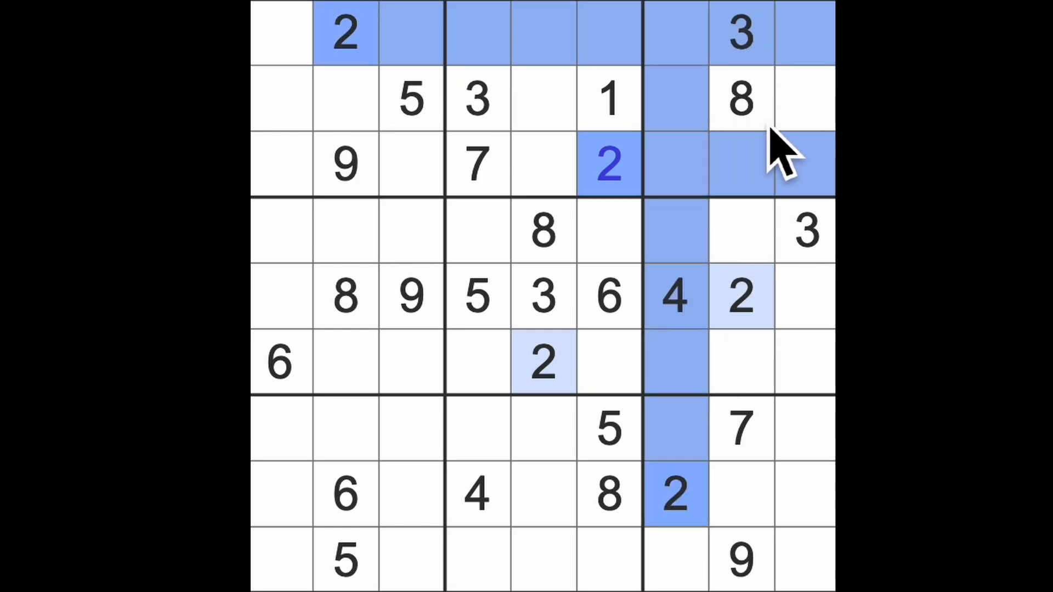
pyautogui.click(806, 98)
pyautogui.write('2')
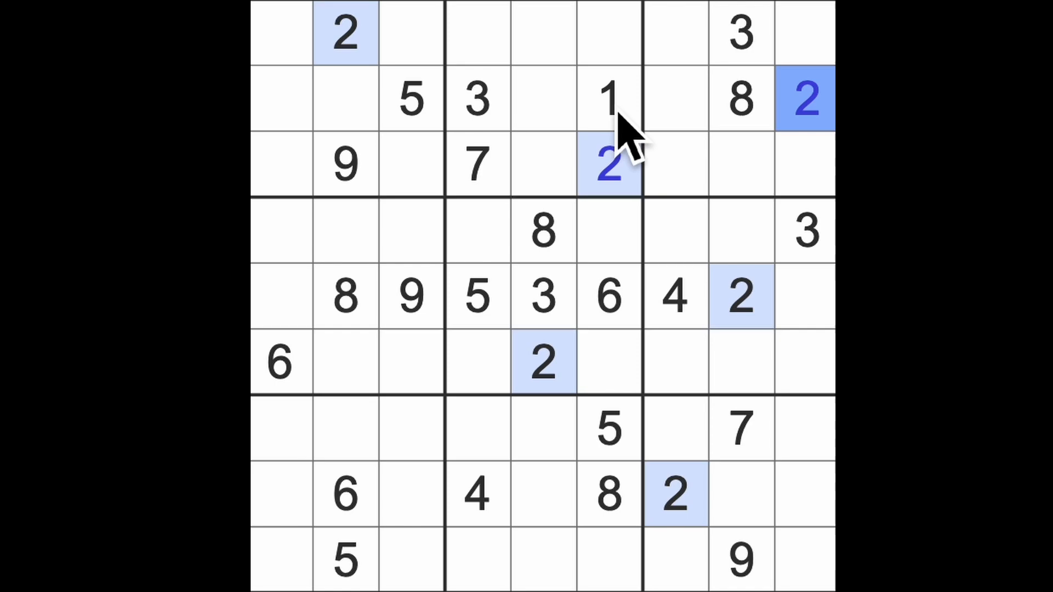
pyautogui.click(608, 100)
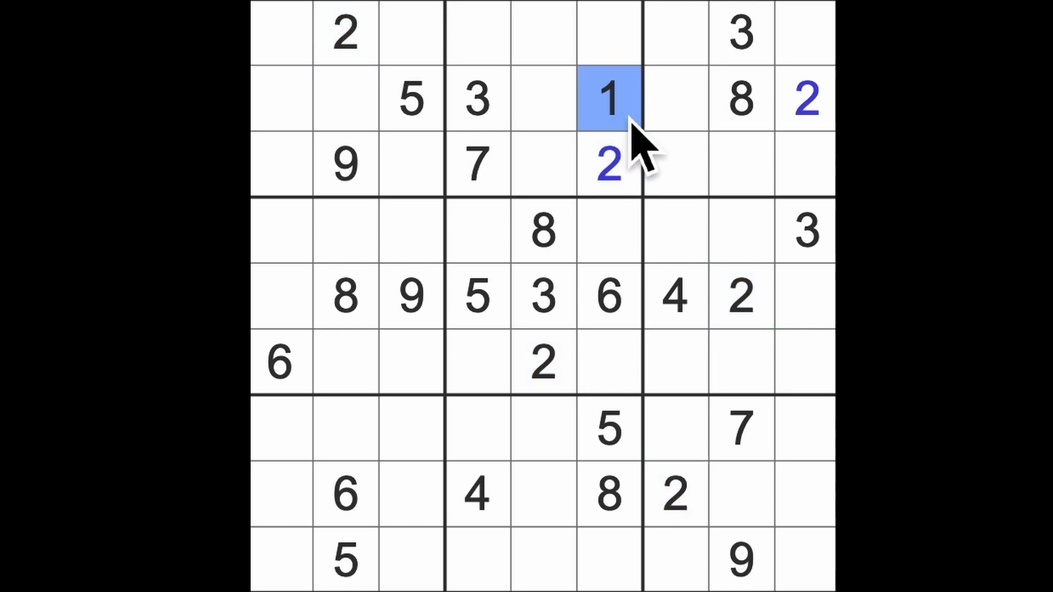
pyautogui.moveTo(684, 165)
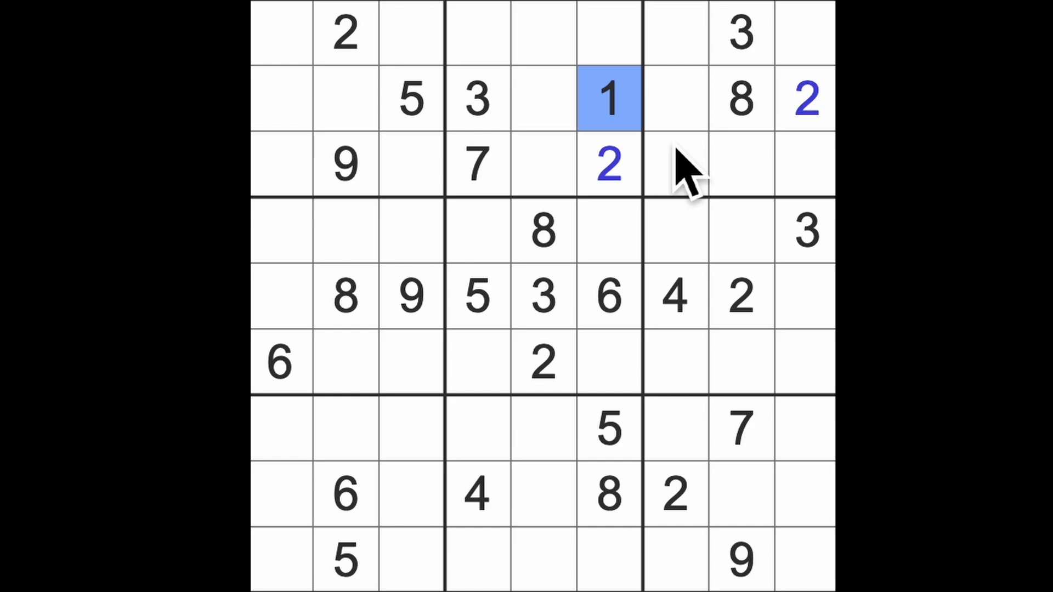
pyautogui.click(608, 165)
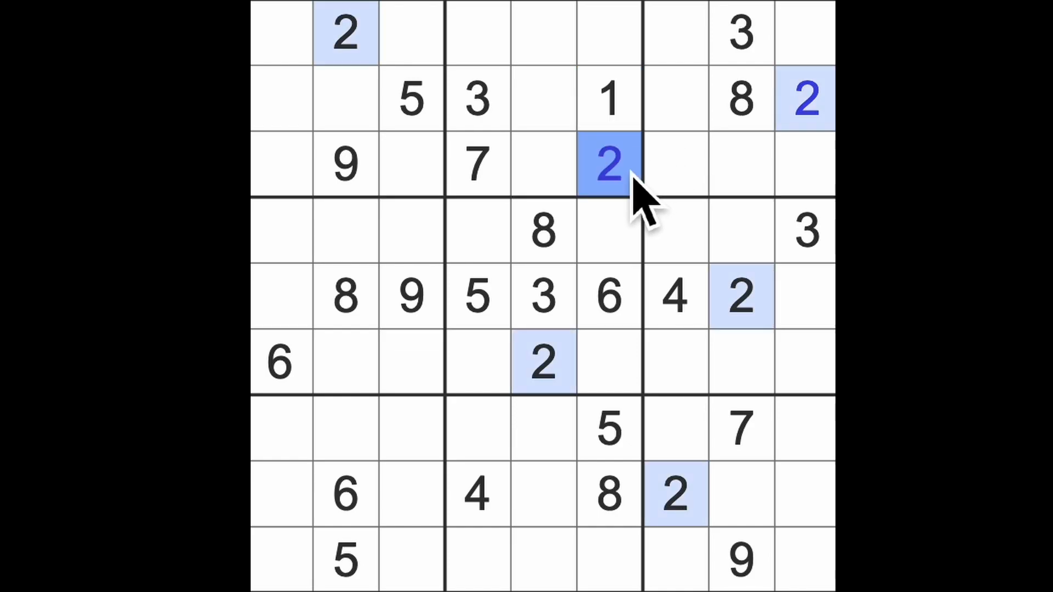
pyautogui.moveTo(819, 262)
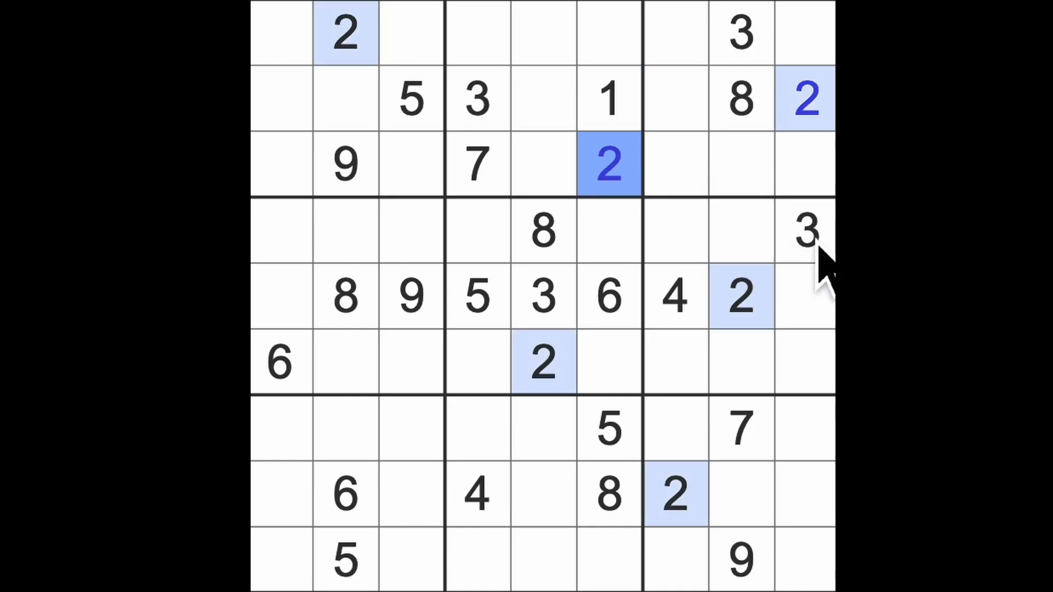
pyautogui.click(804, 231)
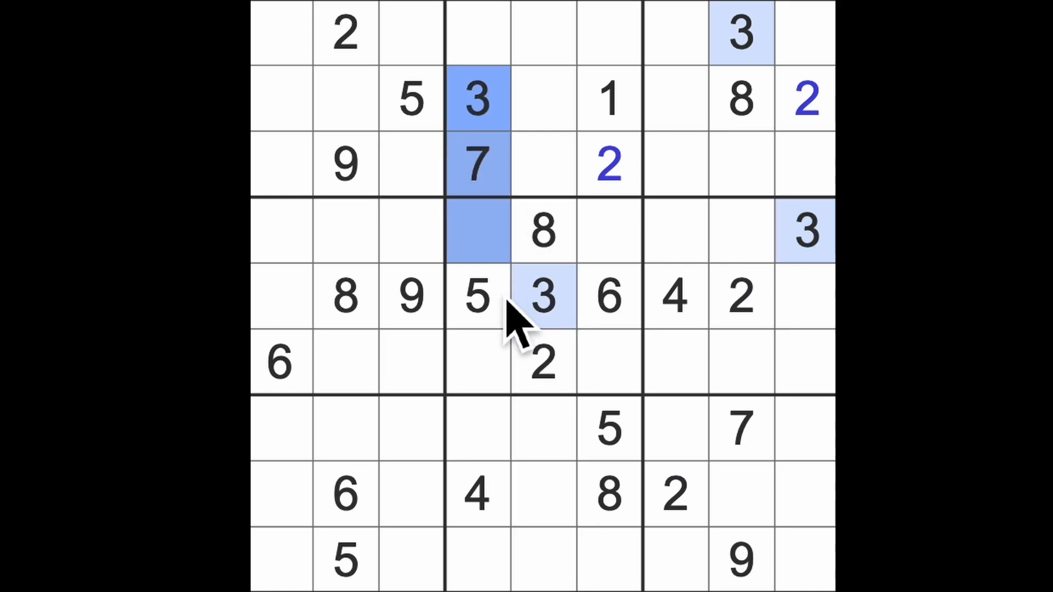
# Enter 3 into row 9 column 6, row 7 column 7 and row 6 column 2
pyautogui.click(608, 559)
pyautogui.write('3')
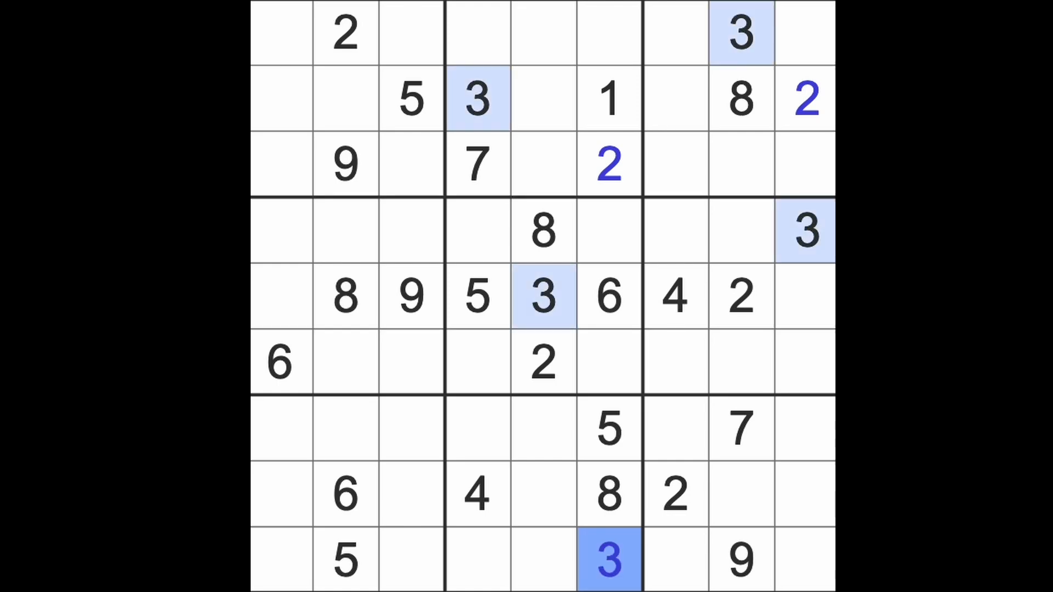
pyautogui.click(806, 559)
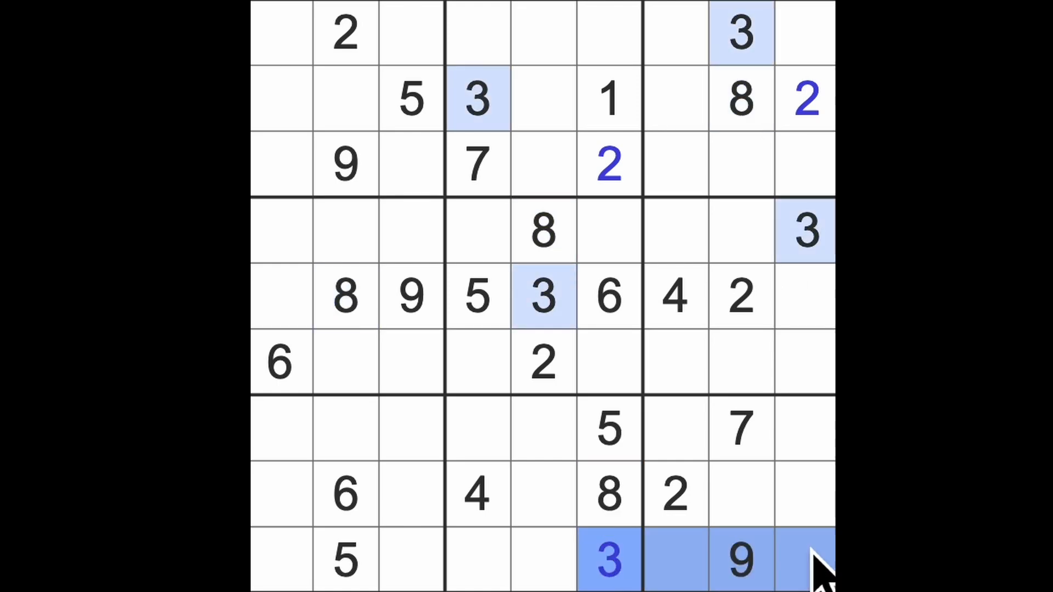
pyautogui.moveTo(816, 263)
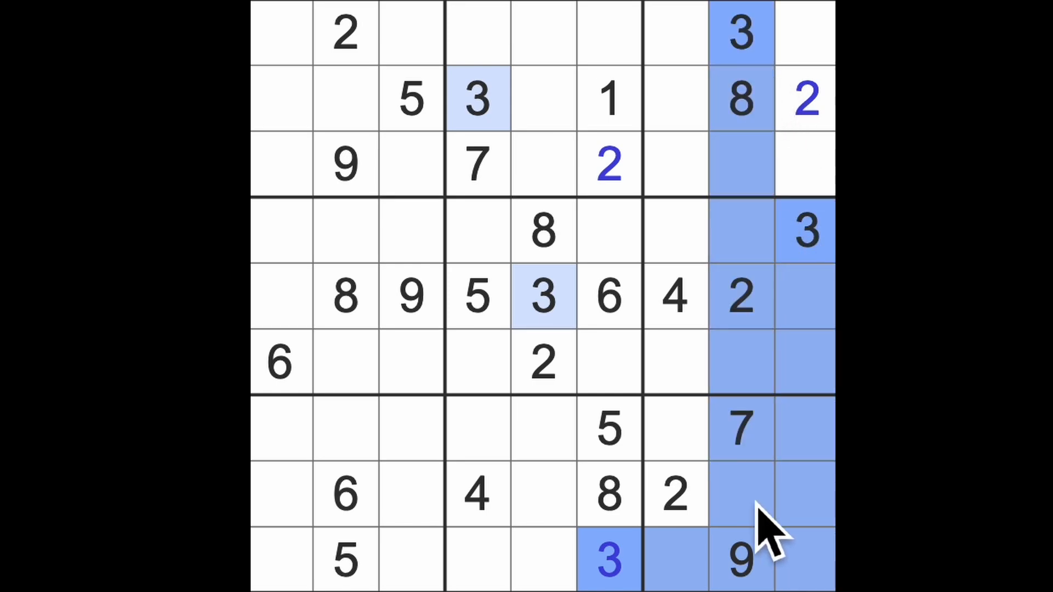
pyautogui.click(671, 430)
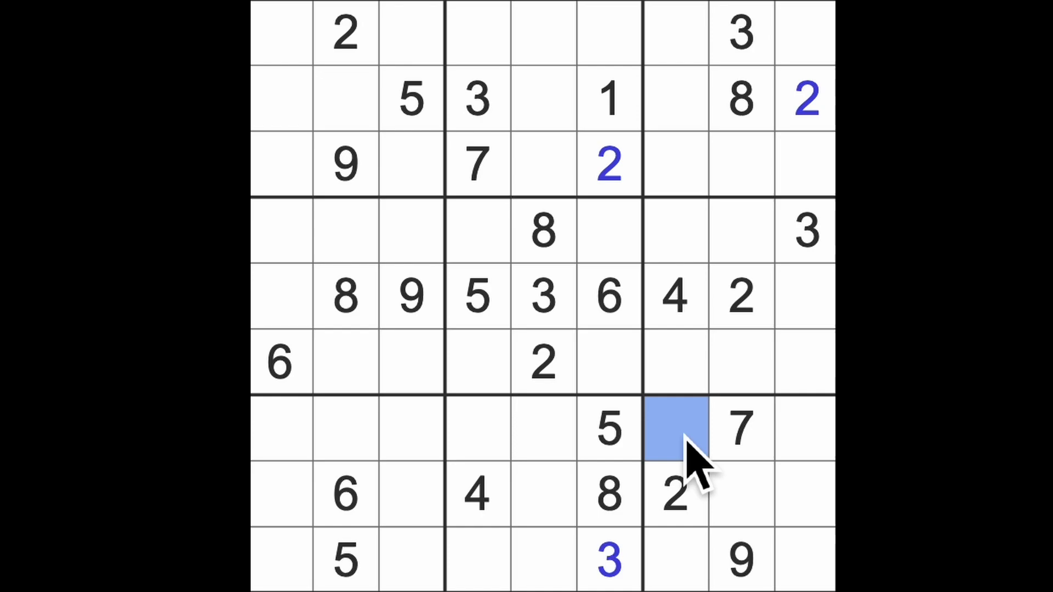
pyautogui.write('3')
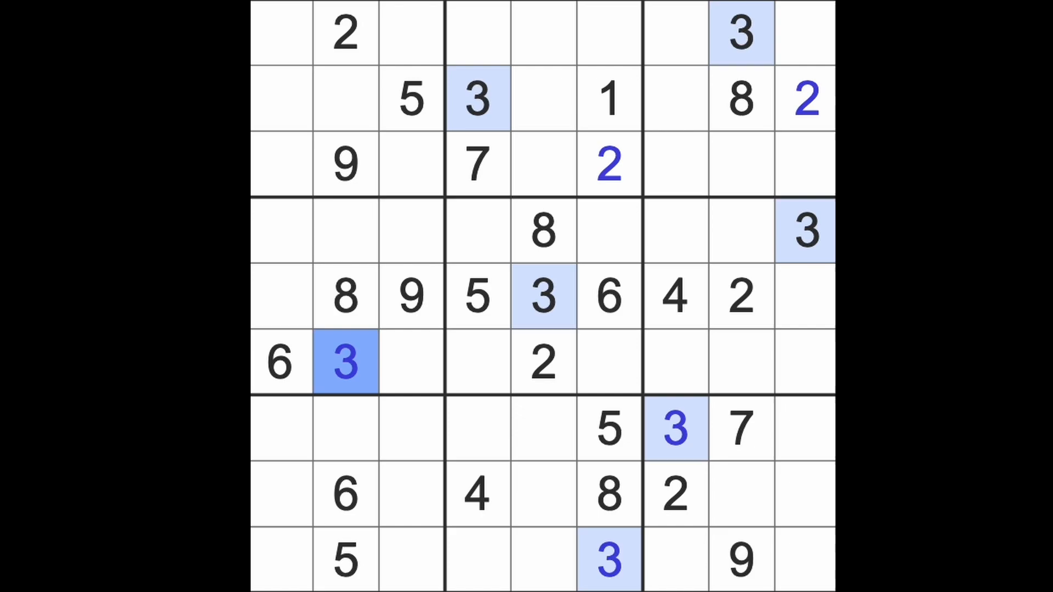
pyautogui.moveTo(463, 386)
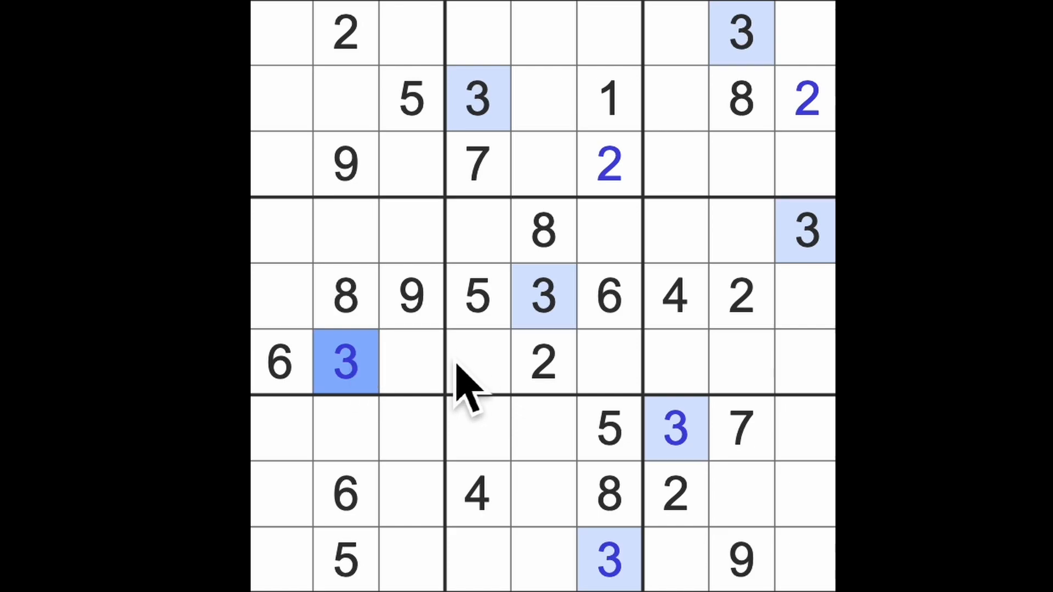
pyautogui.moveTo(591, 383)
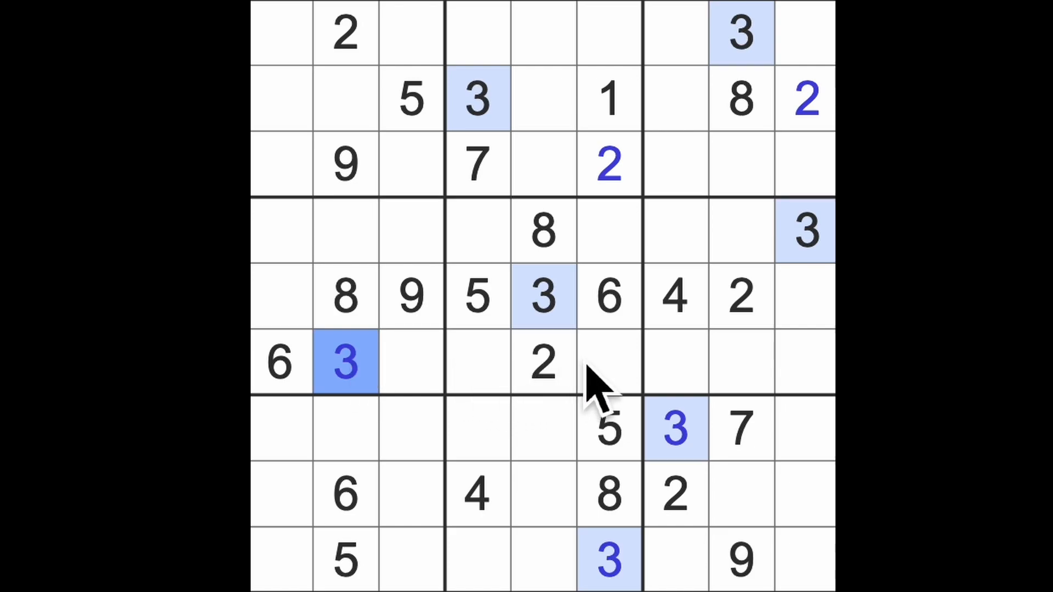
pyautogui.moveTo(706, 329)
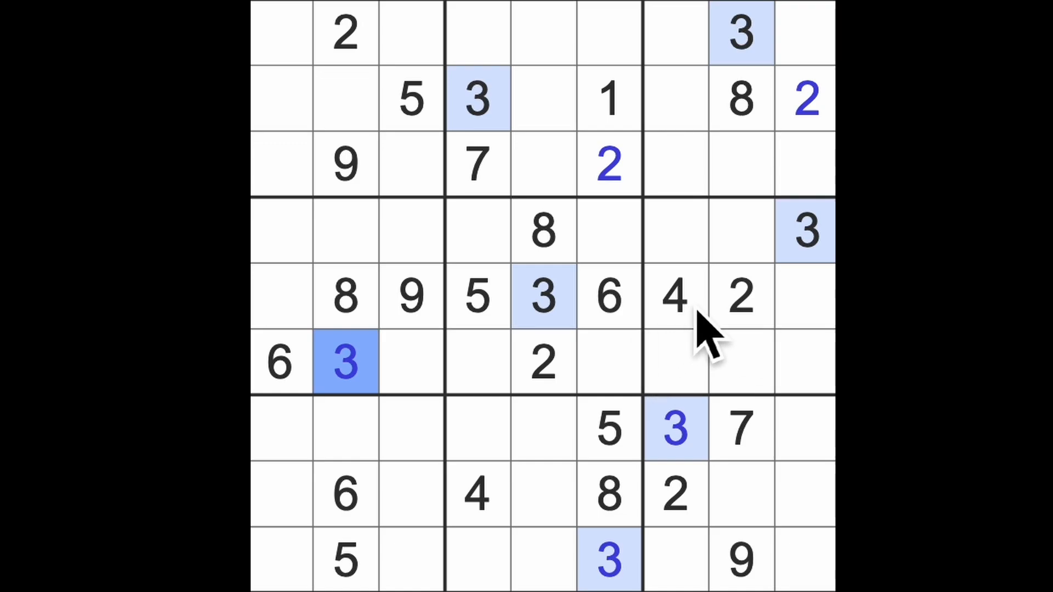
pyautogui.click(672, 295)
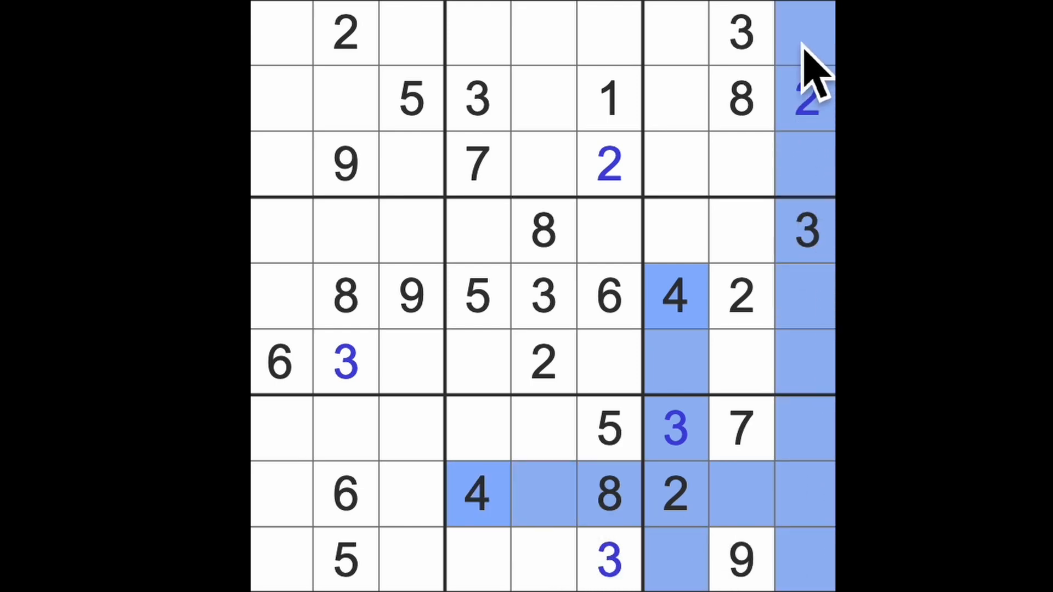
pyautogui.click(738, 162)
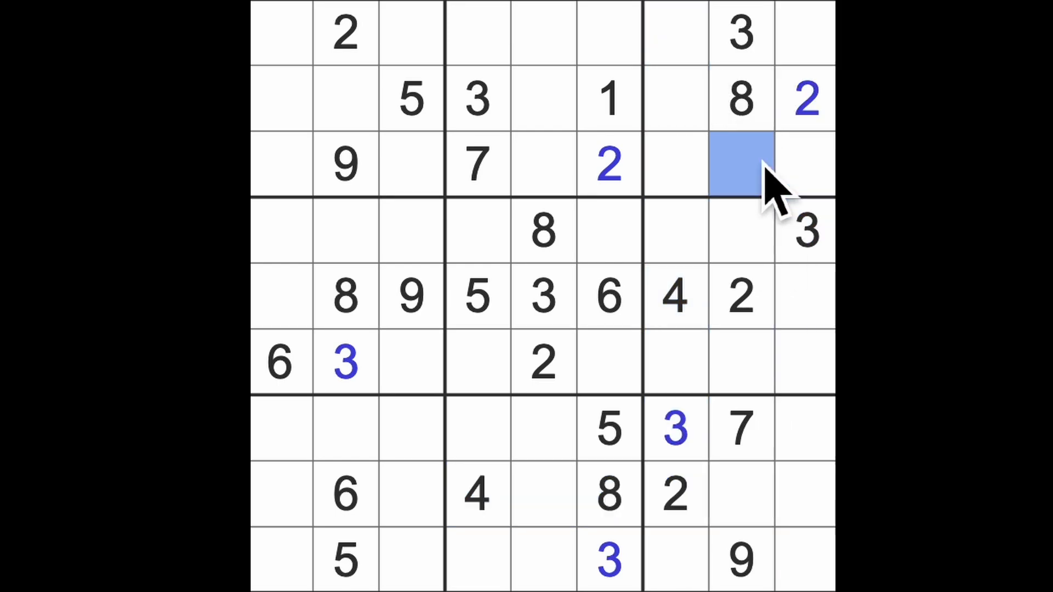
pyautogui.write('4')
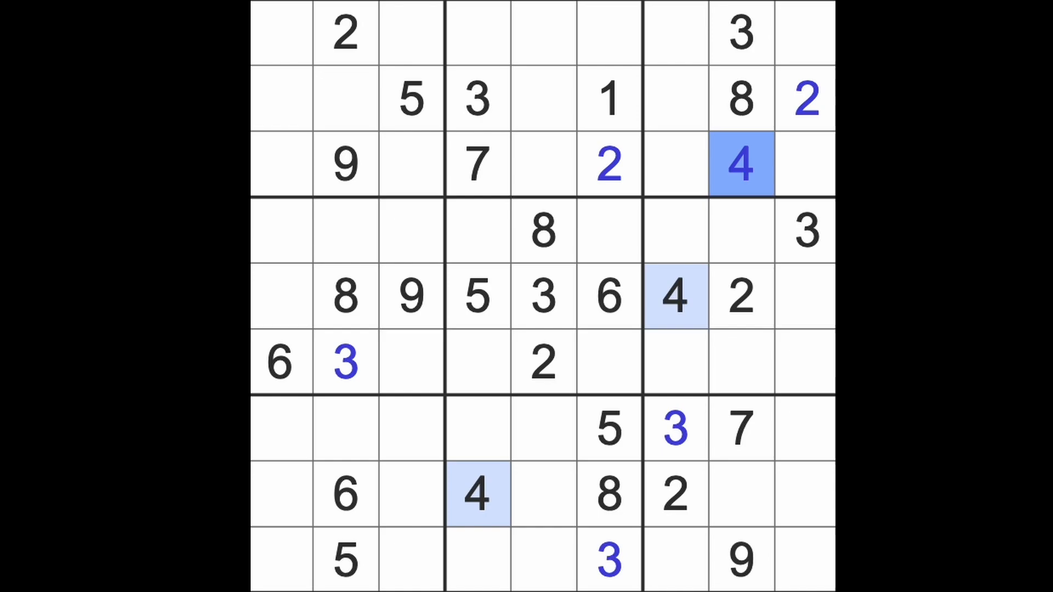
pyautogui.click(477, 295)
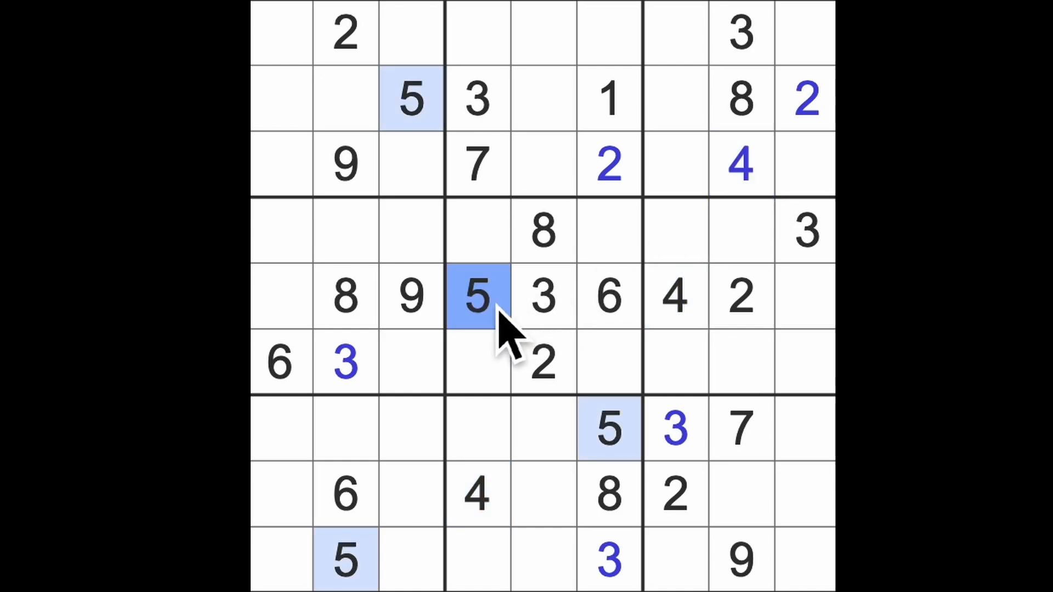
pyautogui.click(410, 101)
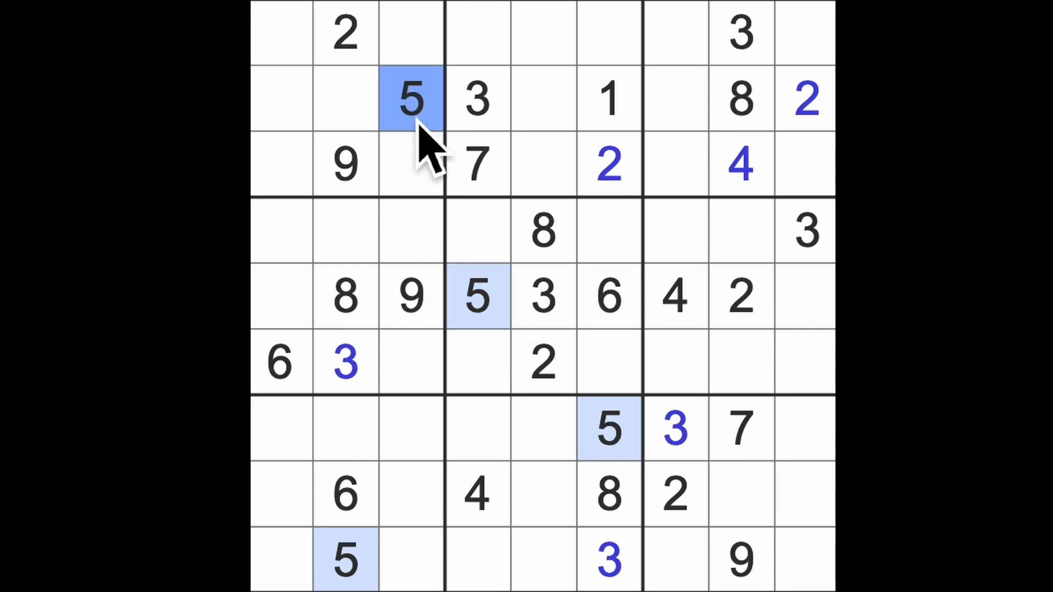
pyautogui.click(409, 295)
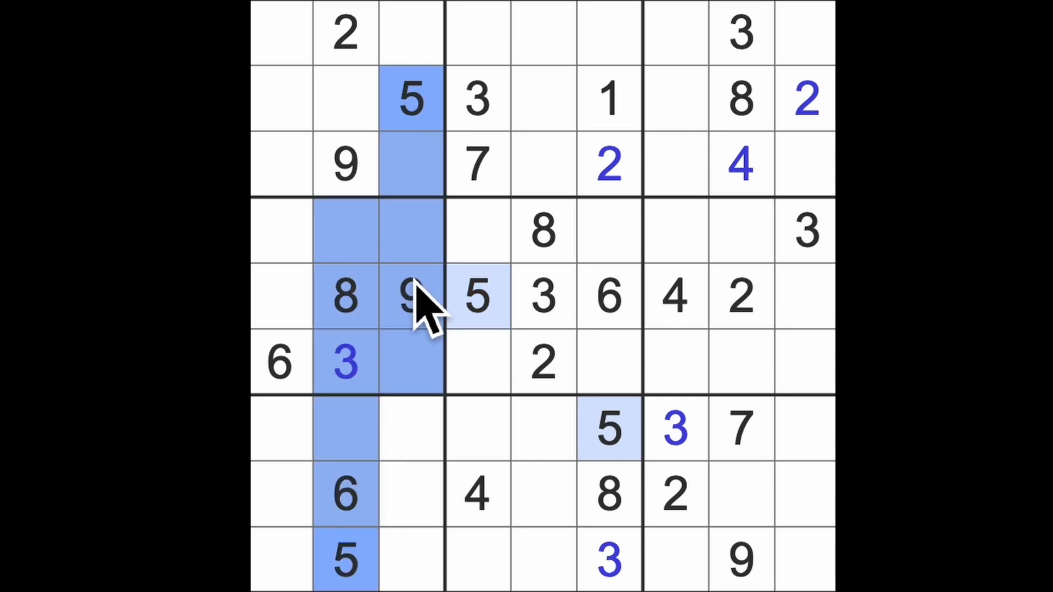
pyautogui.click(279, 230)
pyautogui.write('5')
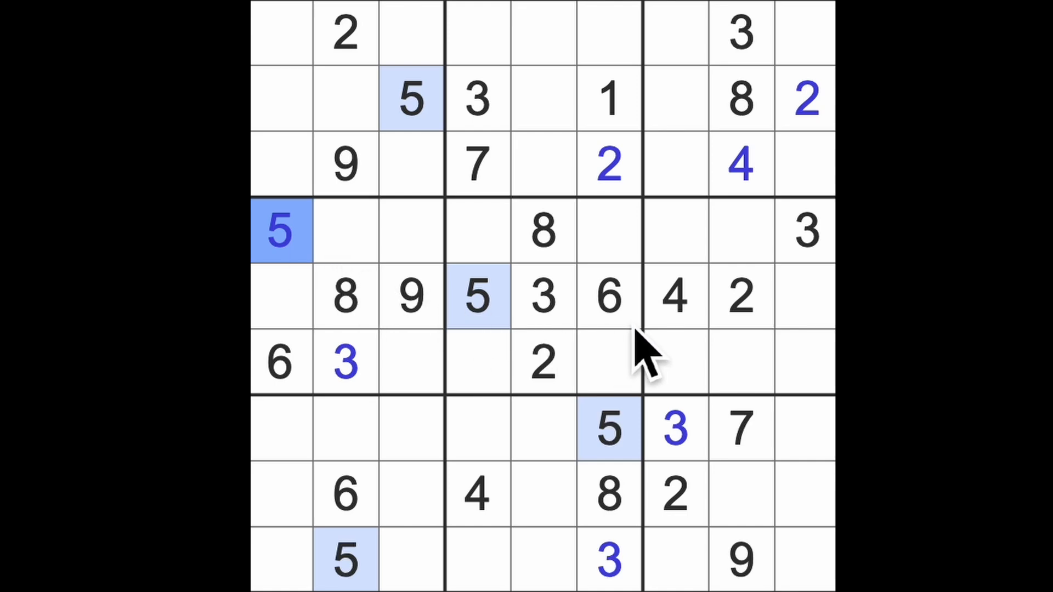
pyautogui.moveTo(627, 323)
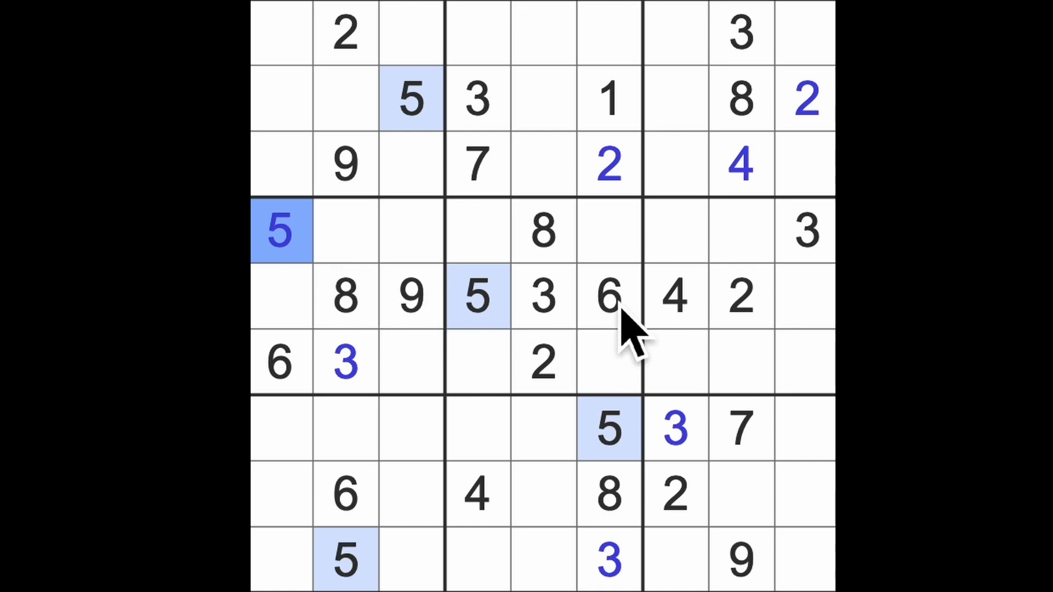
pyautogui.click(608, 298)
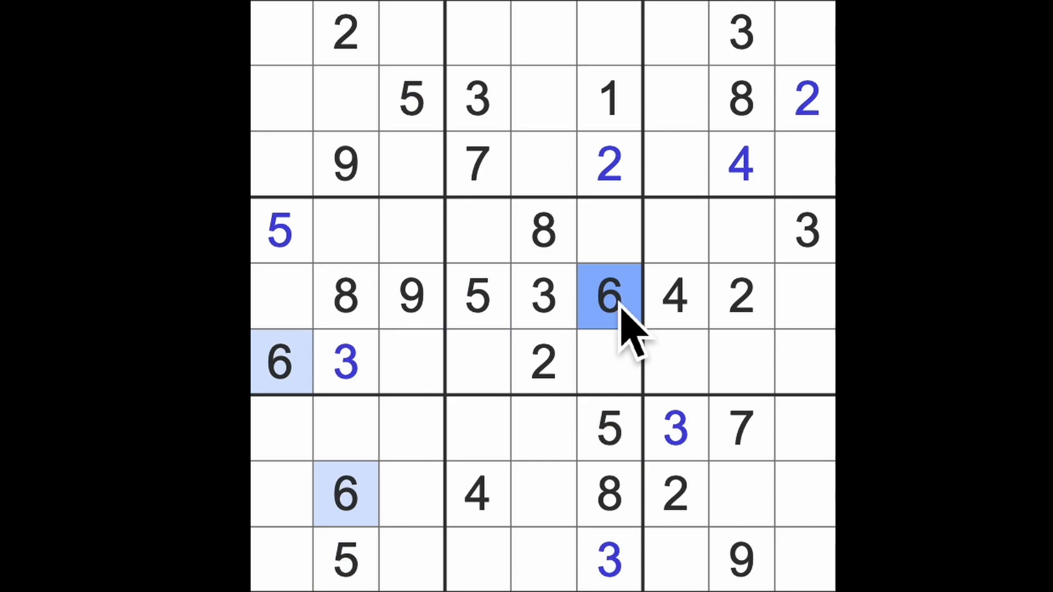
pyautogui.moveTo(749, 460)
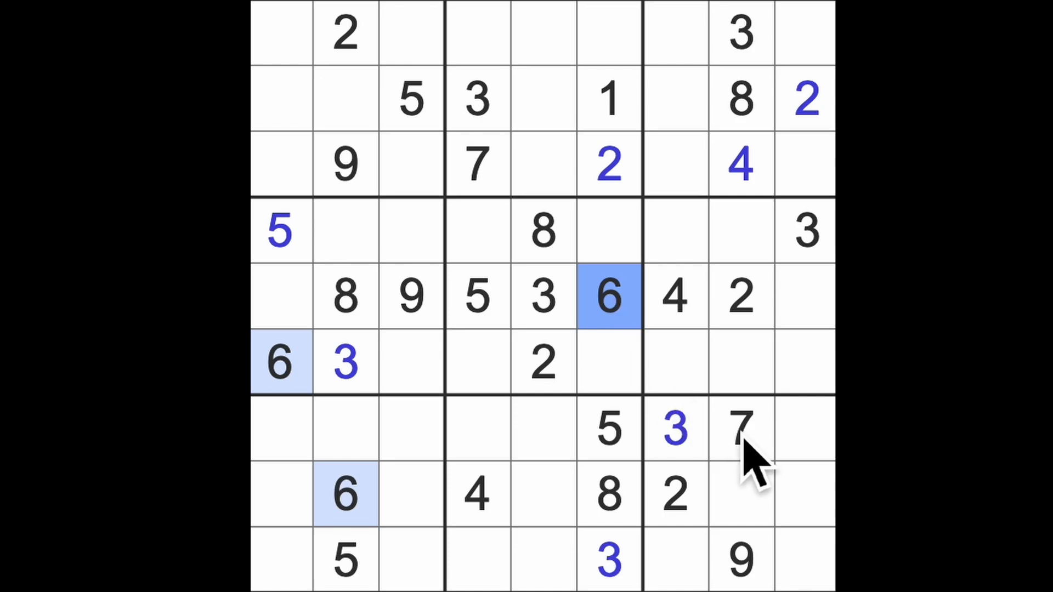
pyautogui.click(738, 430)
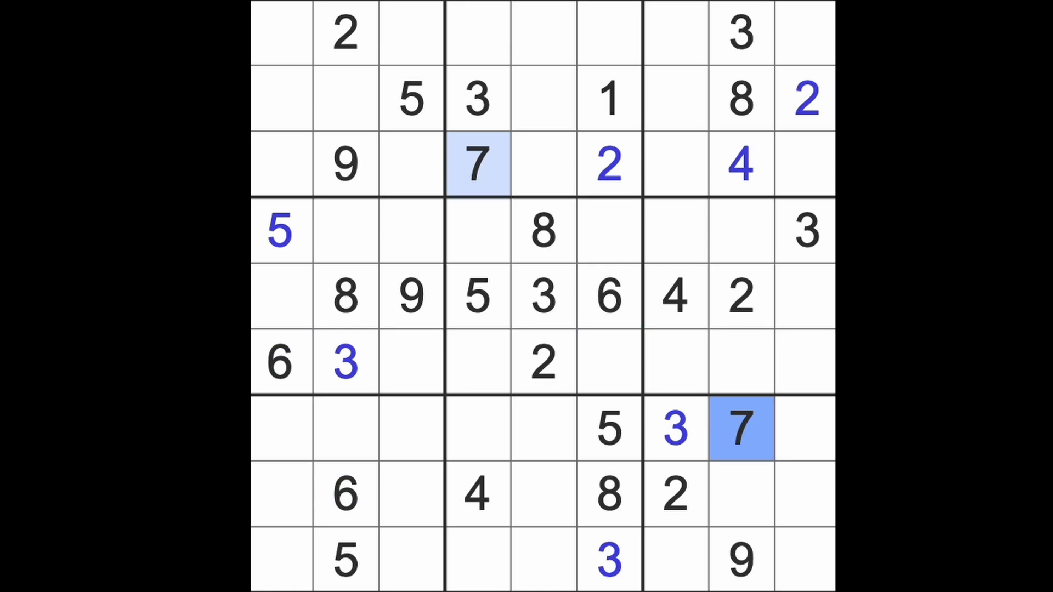
pyautogui.click(607, 496)
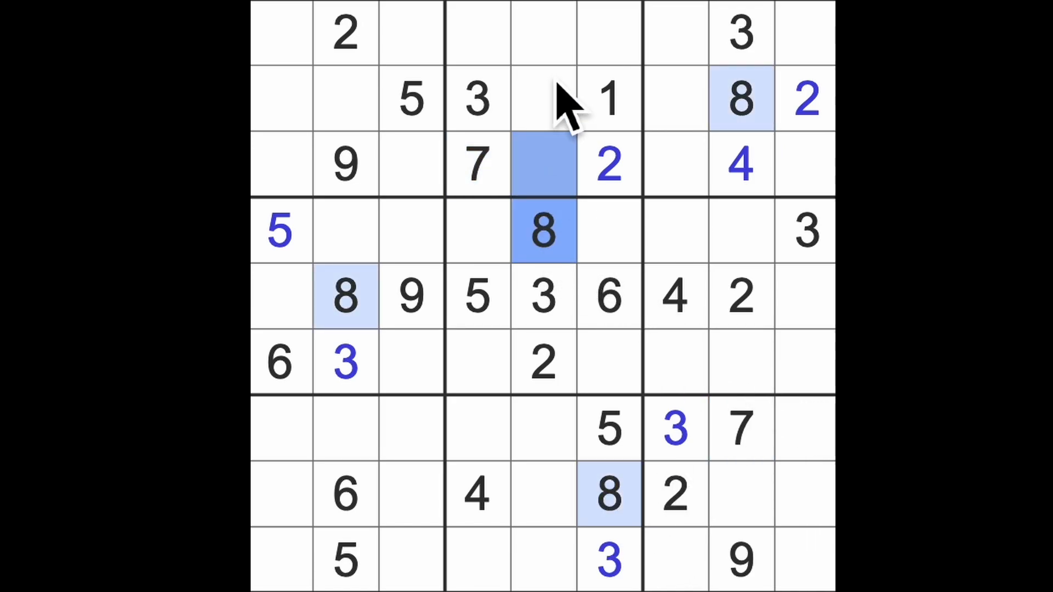
# Enter 8 at row 1 column 4 and compare row 3's empty cells against the highlighted 9s
pyautogui.click(543, 34)
pyautogui.write('8')
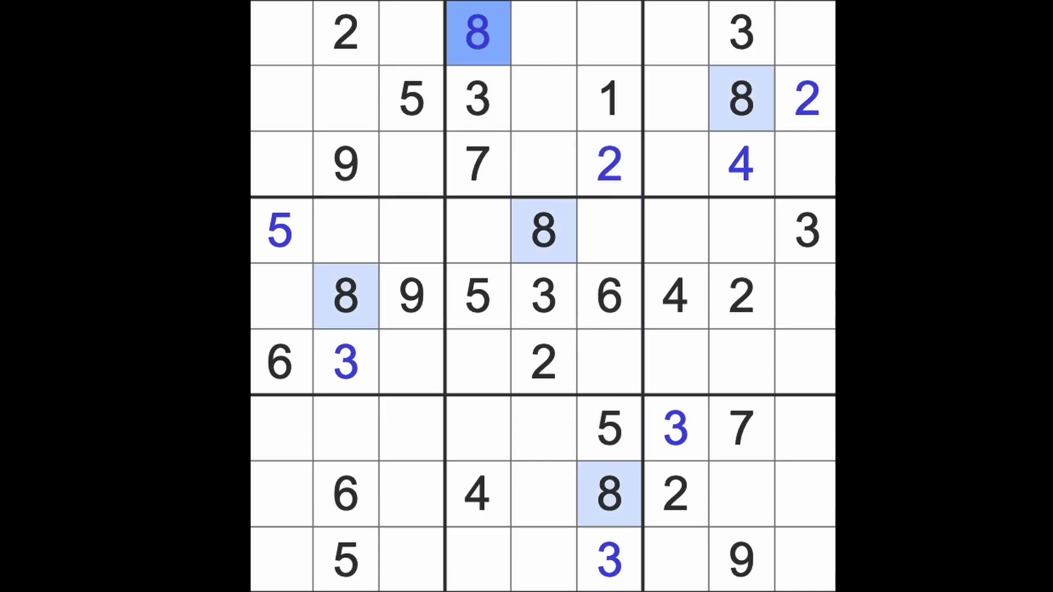
pyautogui.moveTo(510, 107)
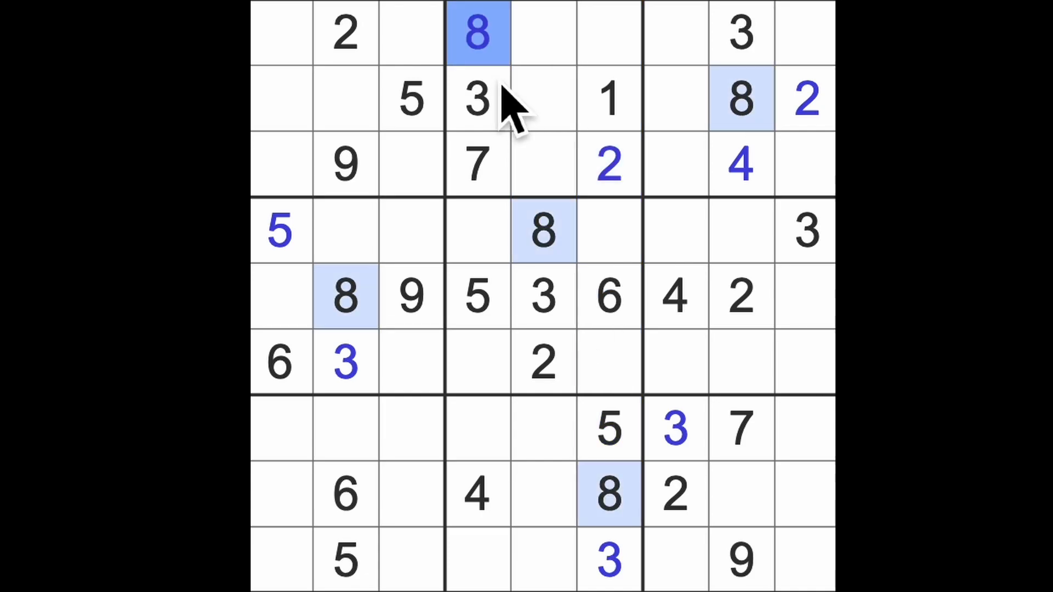
pyautogui.moveTo(510, 60)
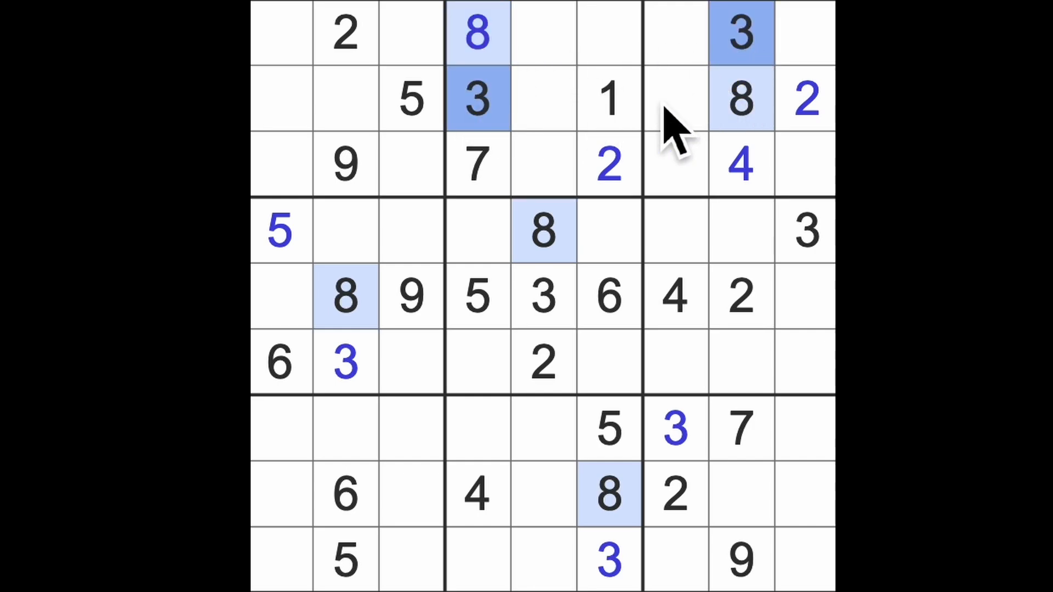
pyautogui.click(409, 164)
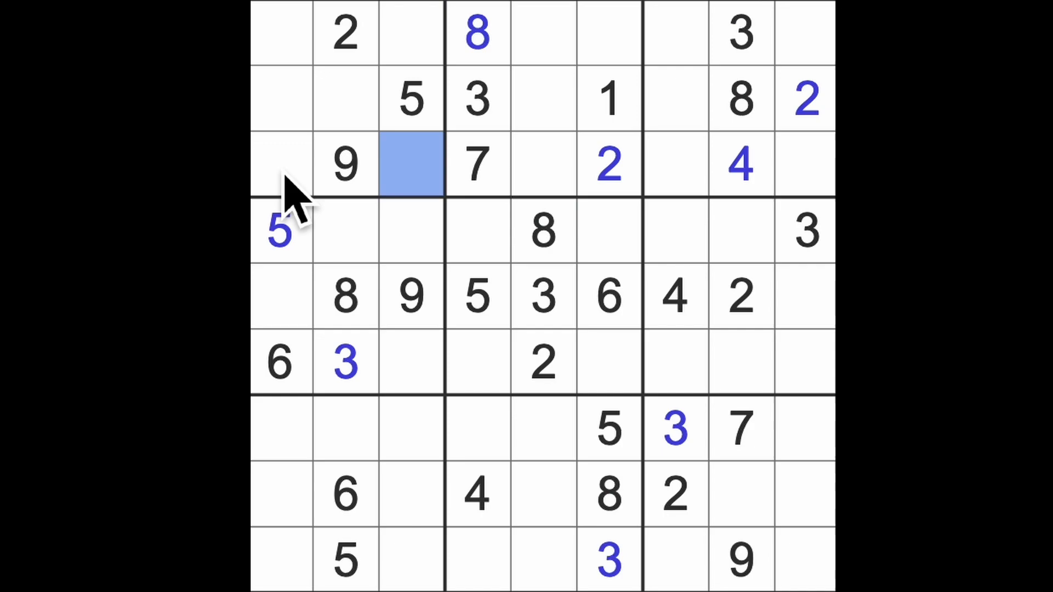
pyautogui.click(280, 164)
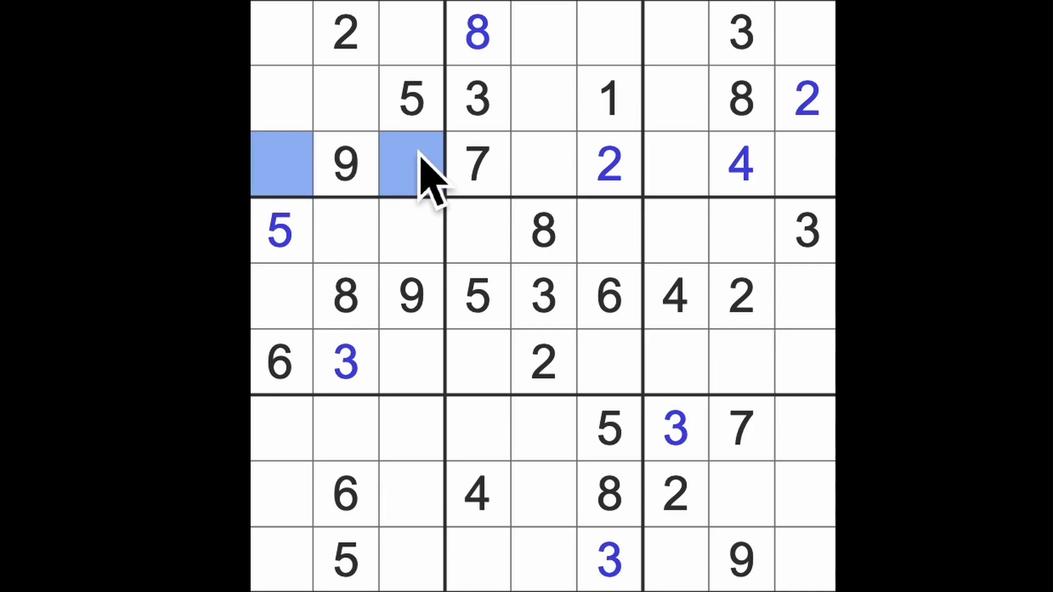
pyautogui.click(344, 164)
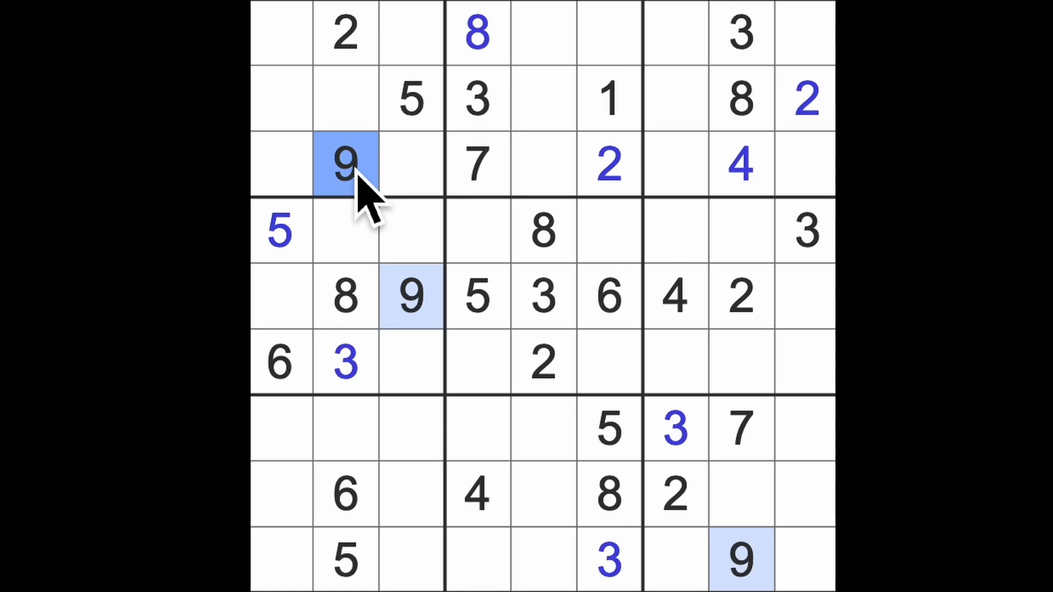
pyautogui.click(409, 165)
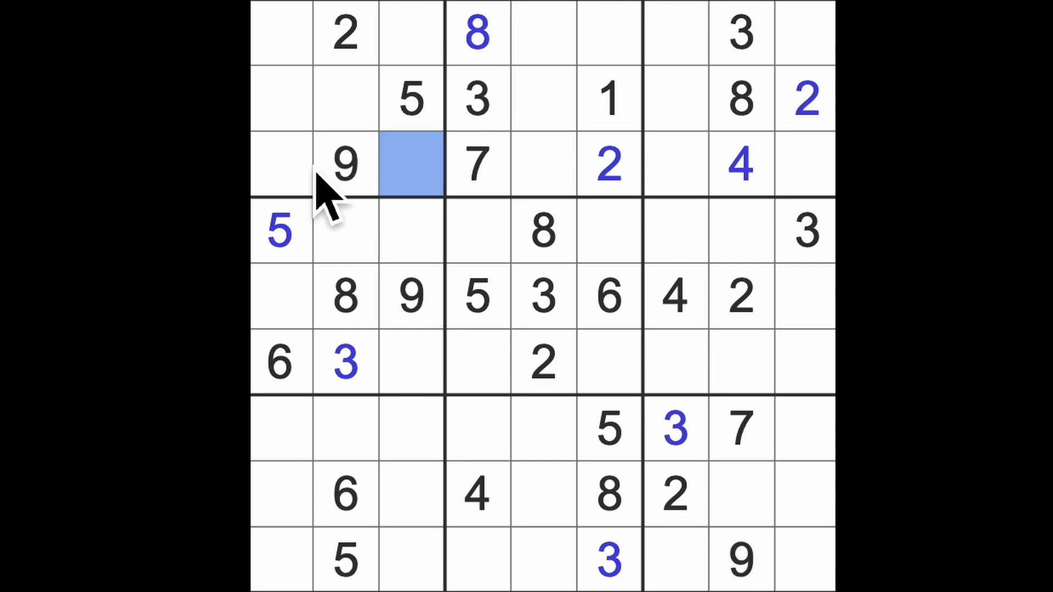
pyautogui.click(279, 165)
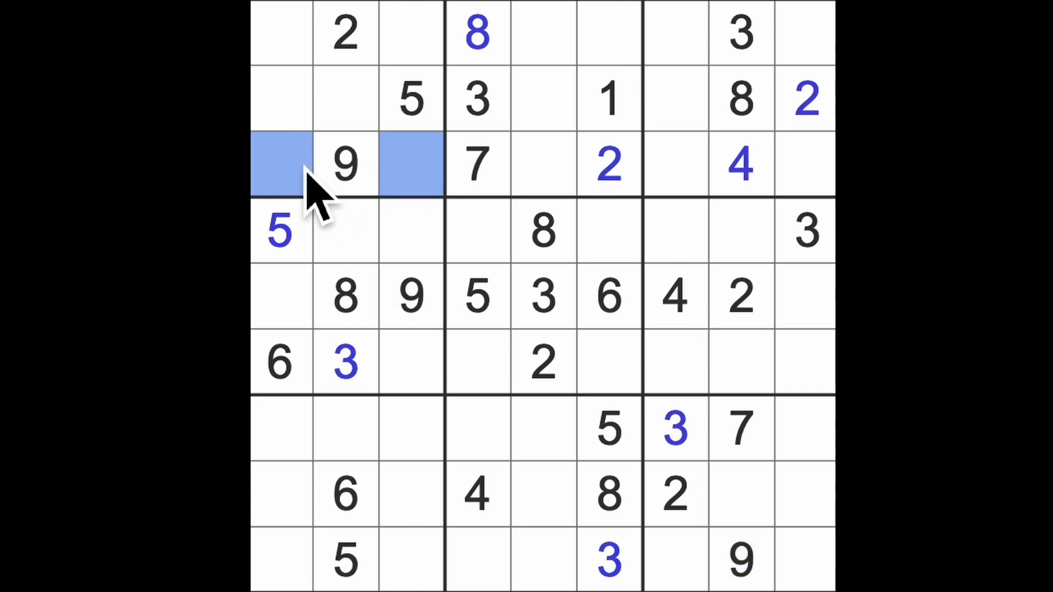
pyautogui.moveTo(346, 178)
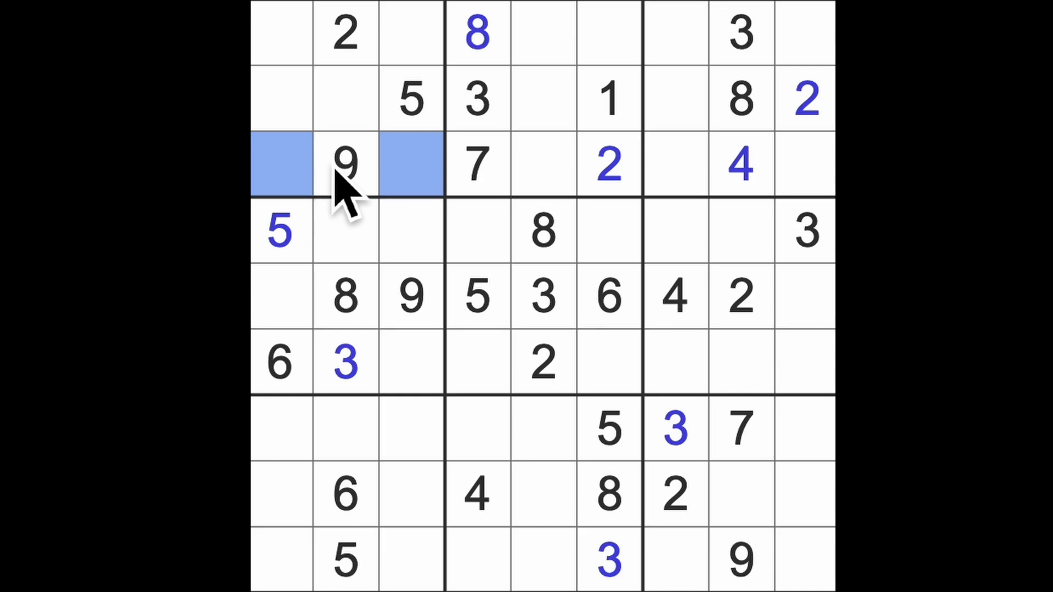
pyautogui.moveTo(429, 60)
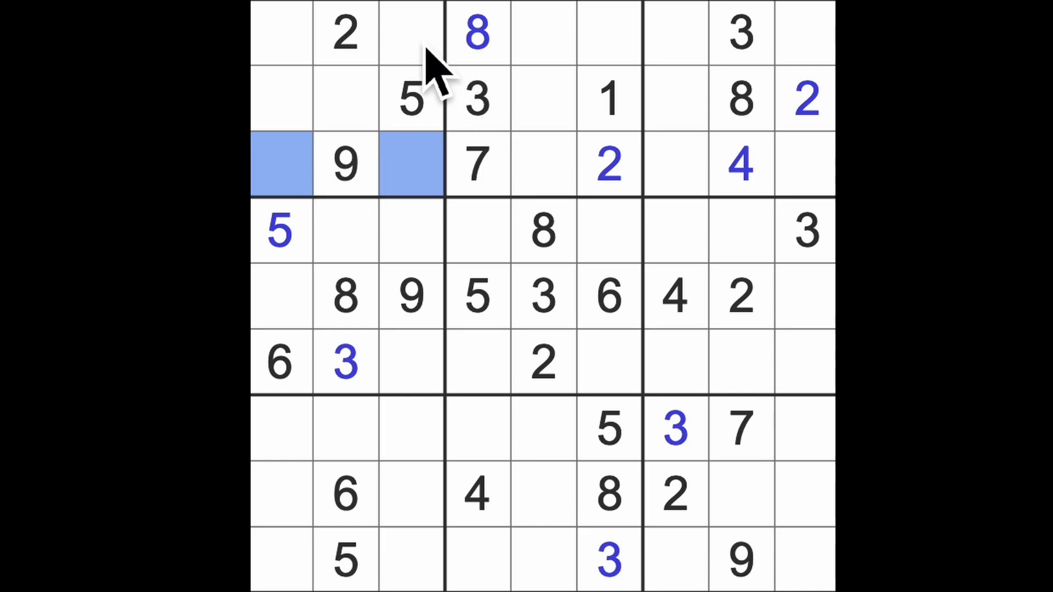
pyautogui.click(409, 32)
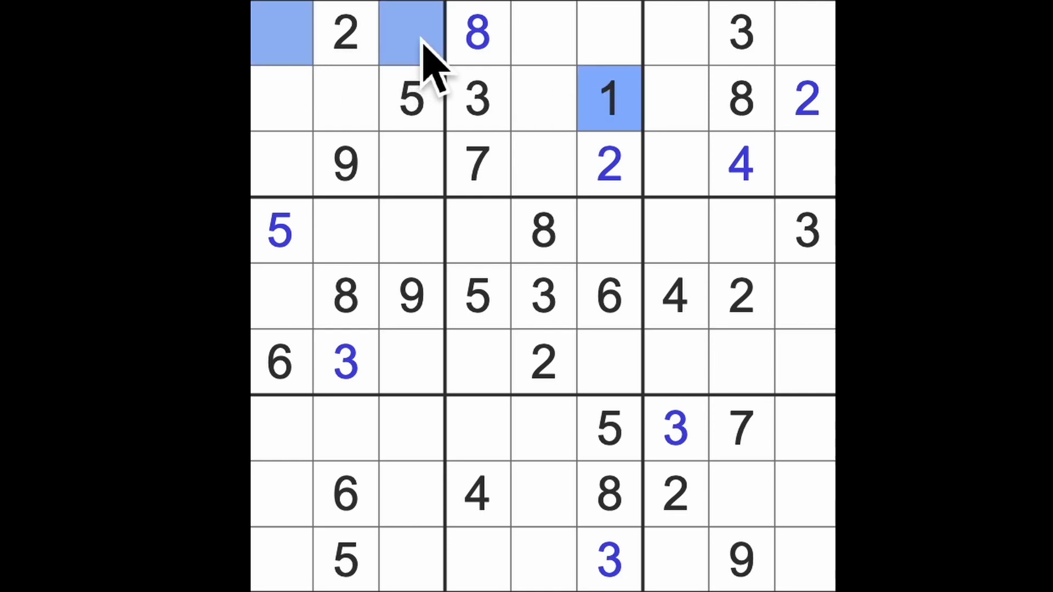
pyautogui.moveTo(443, 88)
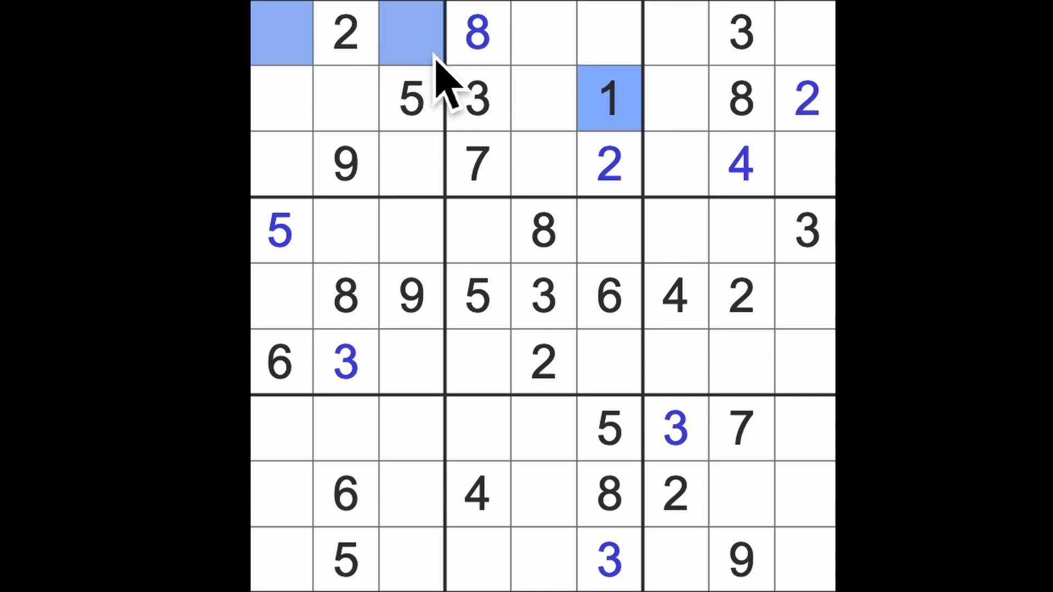
pyautogui.moveTo(695, 187)
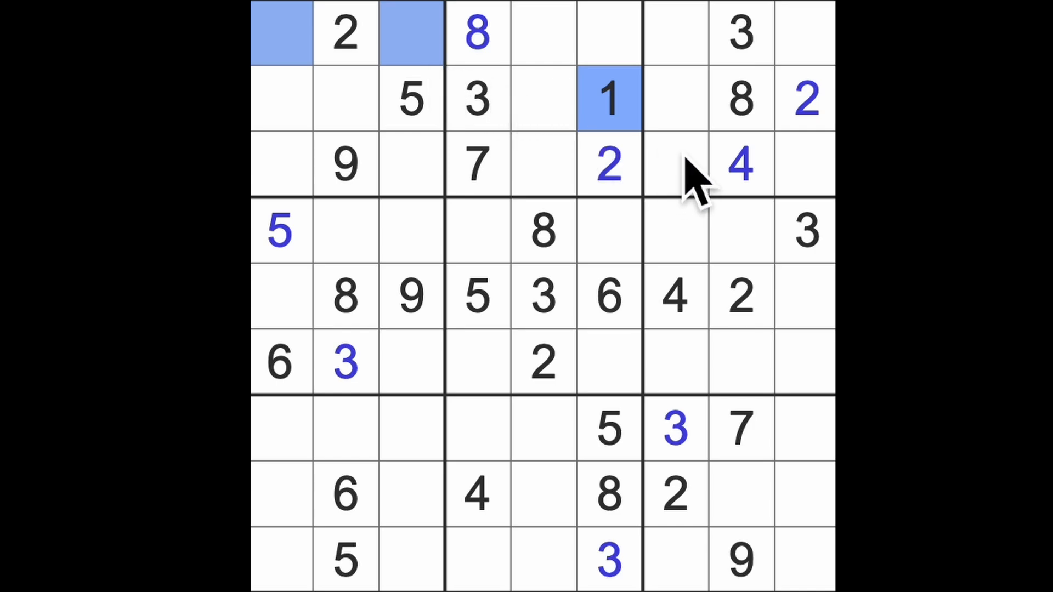
pyautogui.moveTo(349, 188)
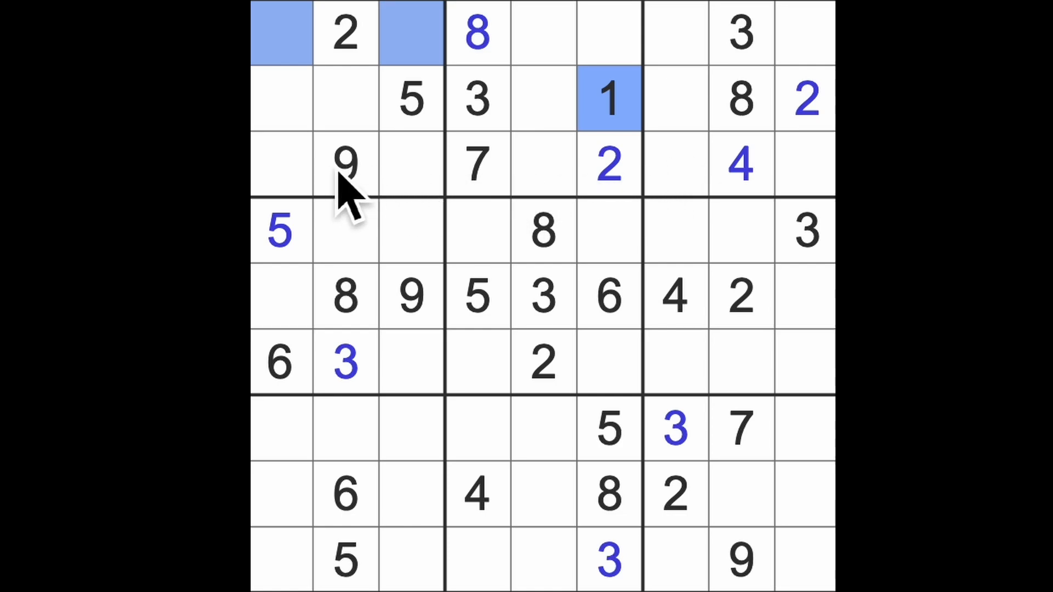
pyautogui.moveTo(413, 191)
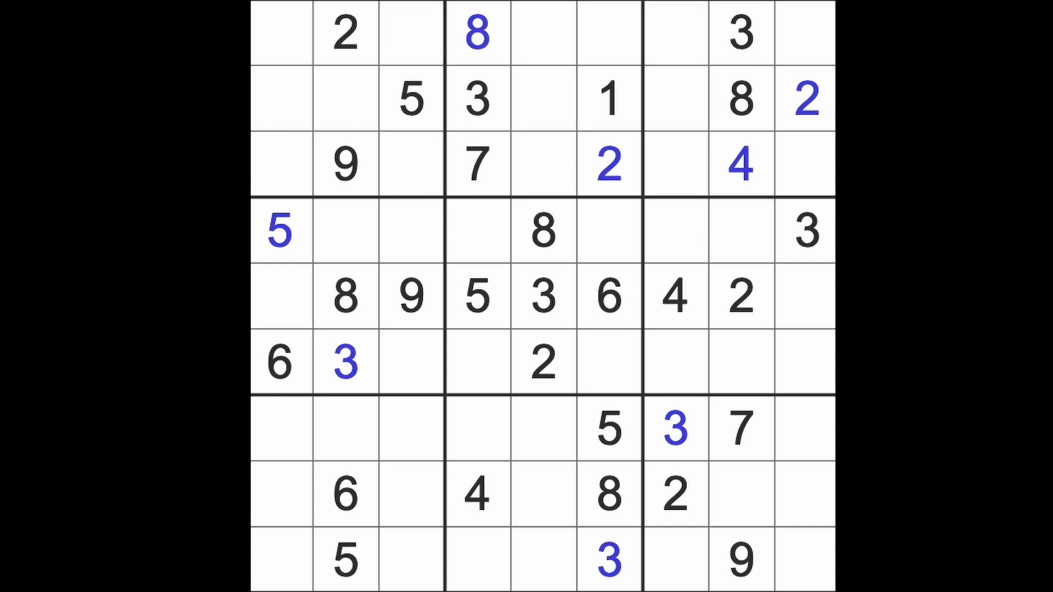
pyautogui.moveTo(295, 209)
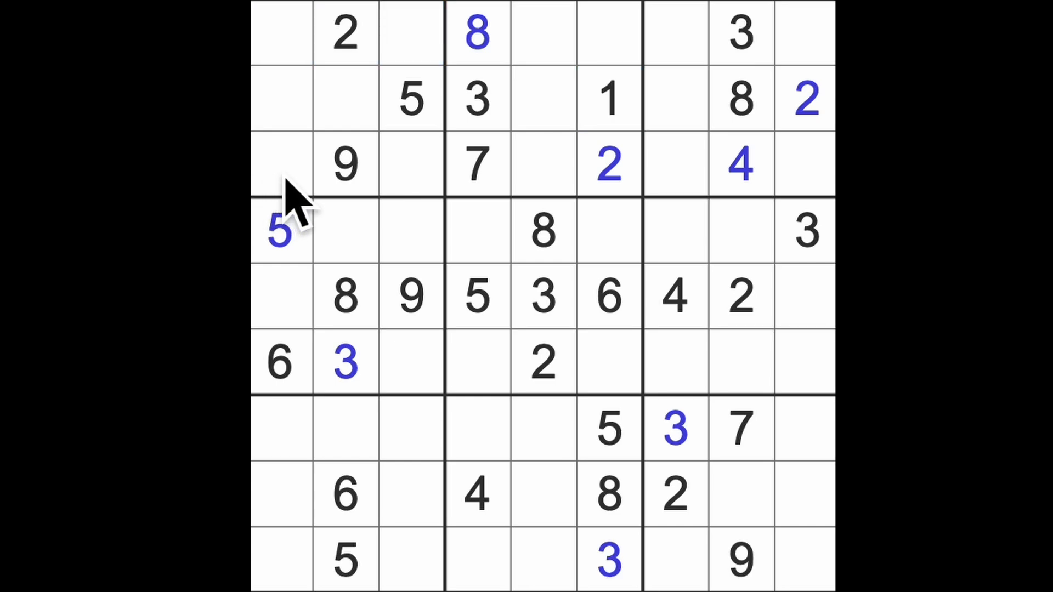
pyautogui.moveTo(269, 231)
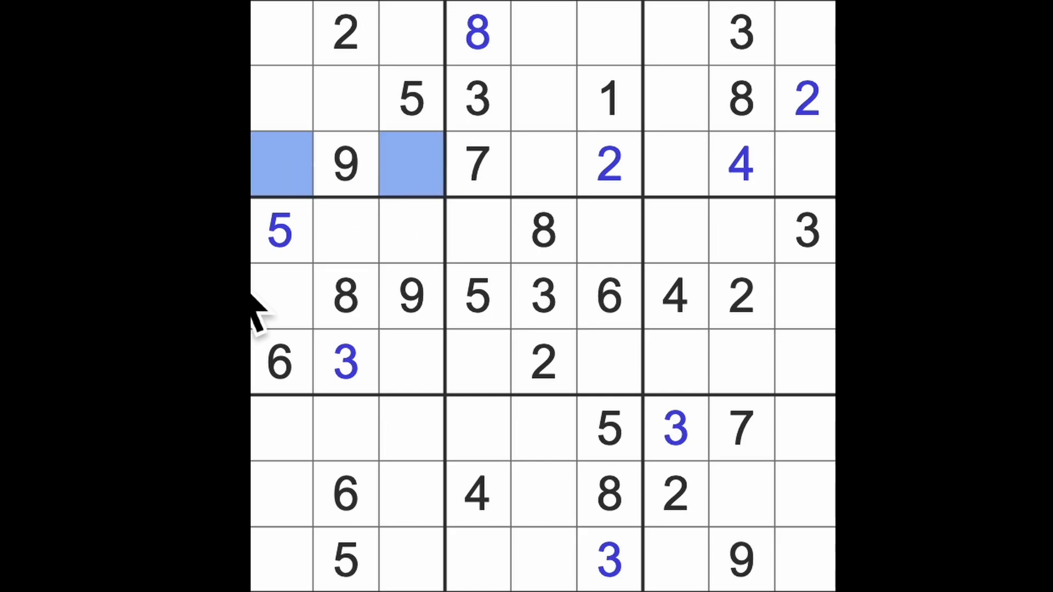
# Enter 6 in the top row's third cell, left of the 8, and move to the top-left corner
pyautogui.click(346, 164)
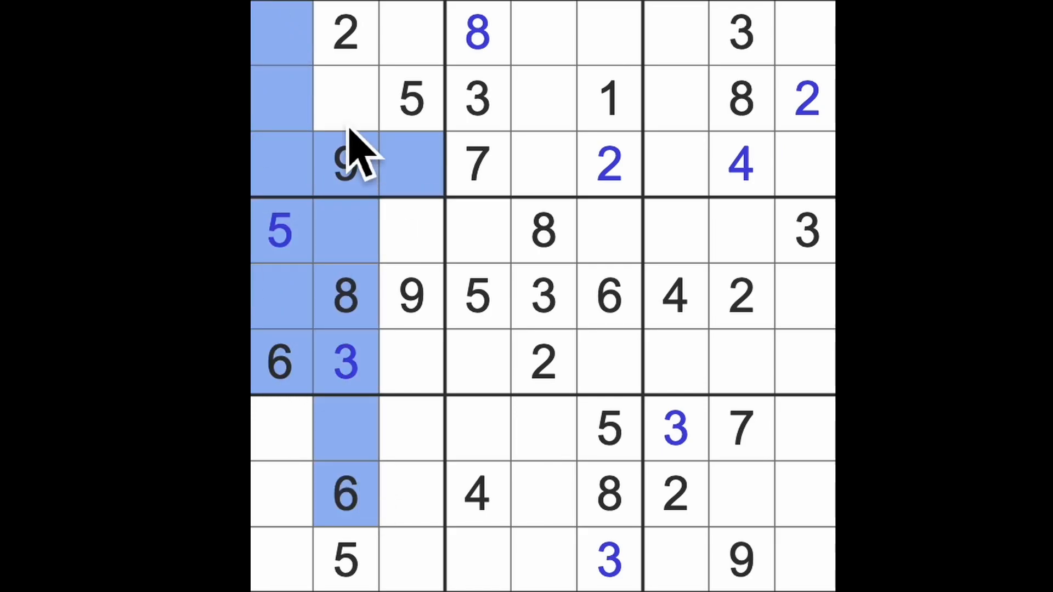
pyautogui.click(413, 34)
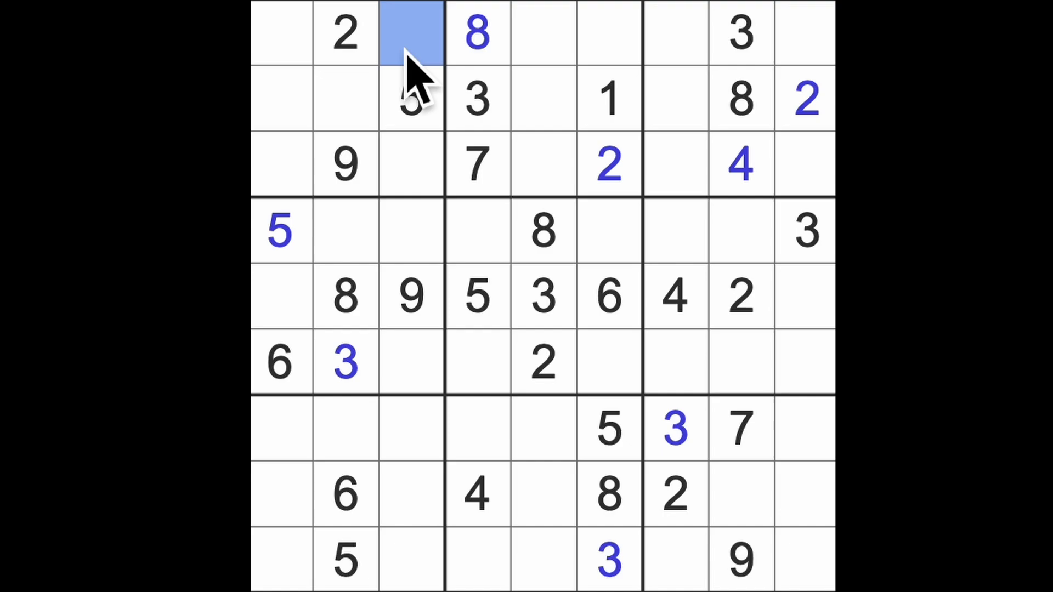
pyautogui.write('6')
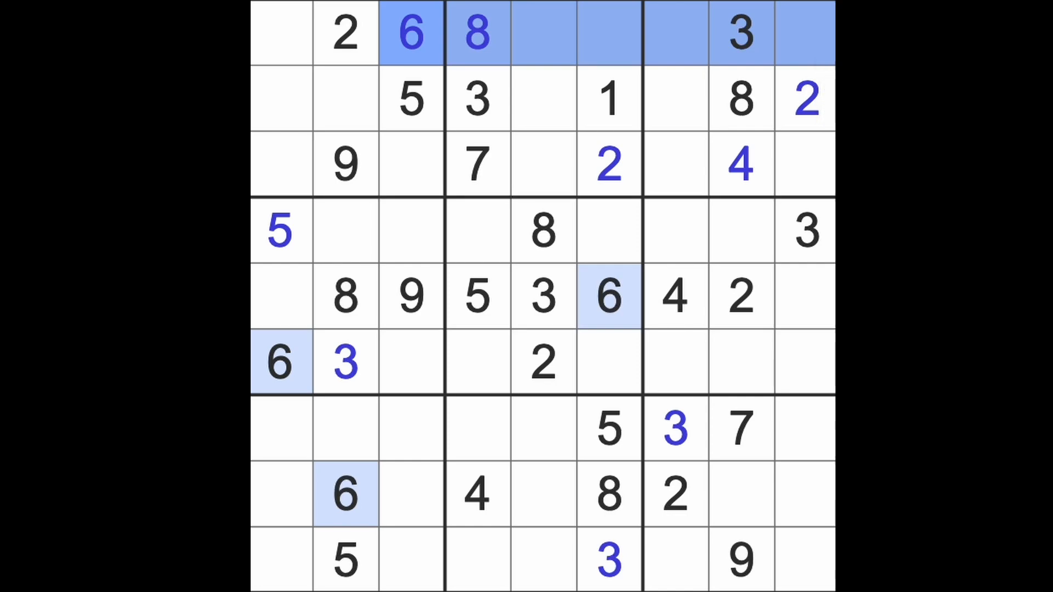
pyautogui.moveTo(645, 148)
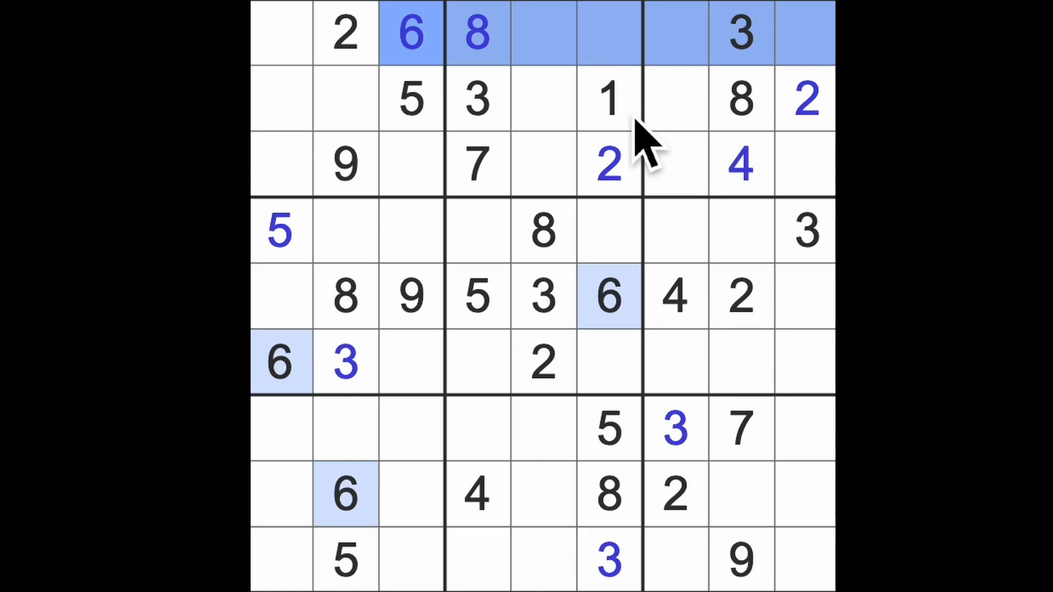
pyautogui.moveTo(618, 187)
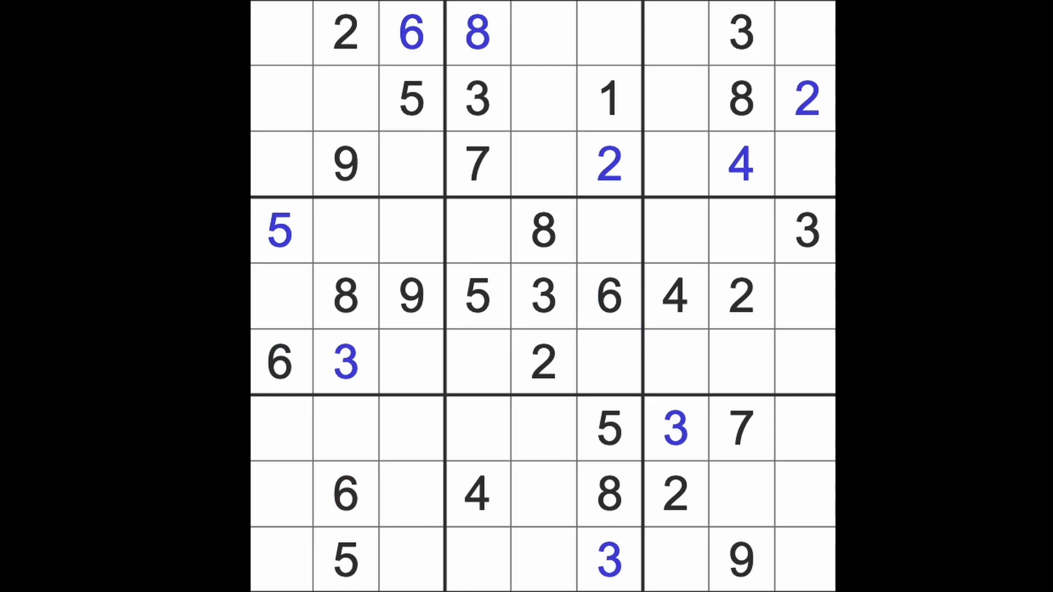
pyautogui.click(281, 99)
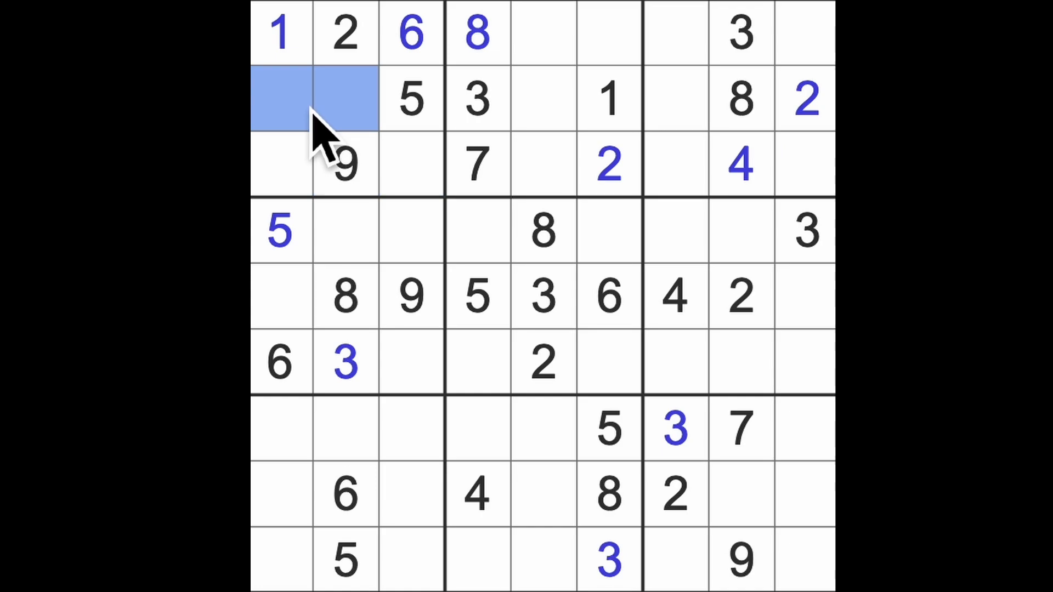
pyautogui.moveTo(342, 127)
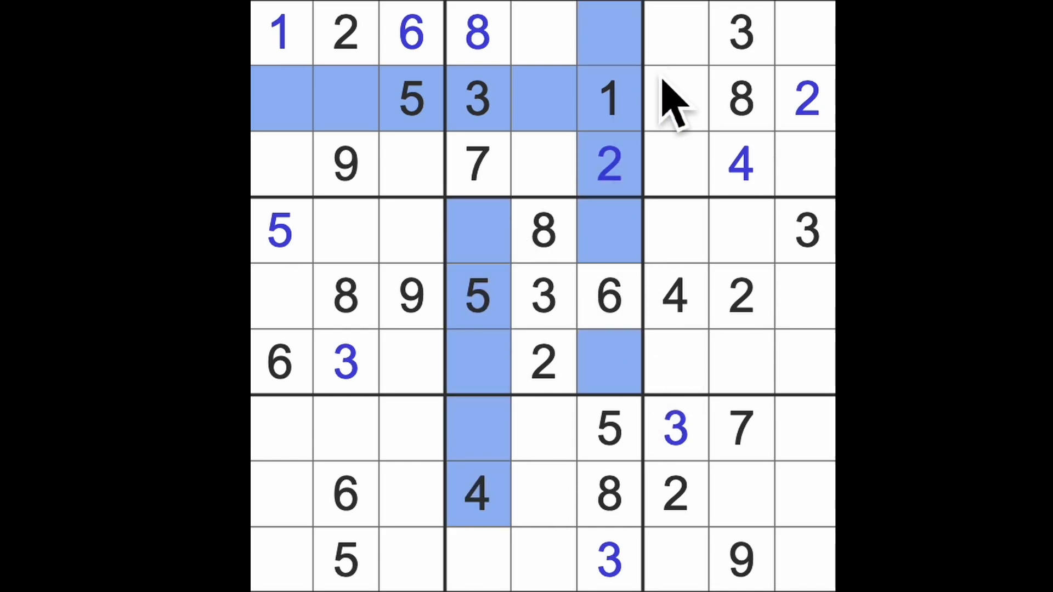
# Enter 4 in the top row's fifth cell, right of the 8
pyautogui.click(543, 34)
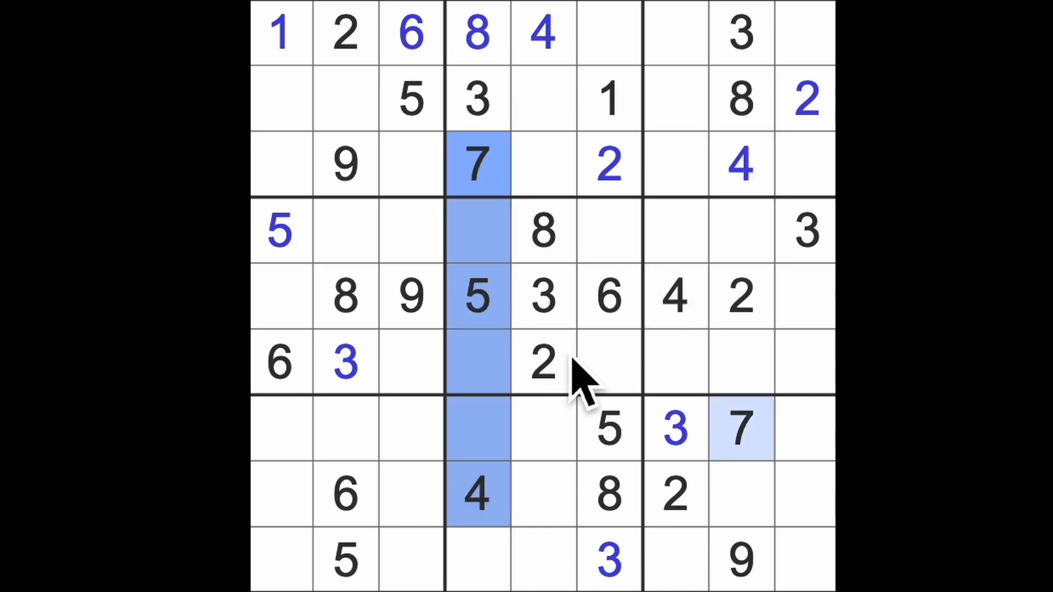
pyautogui.click(607, 363)
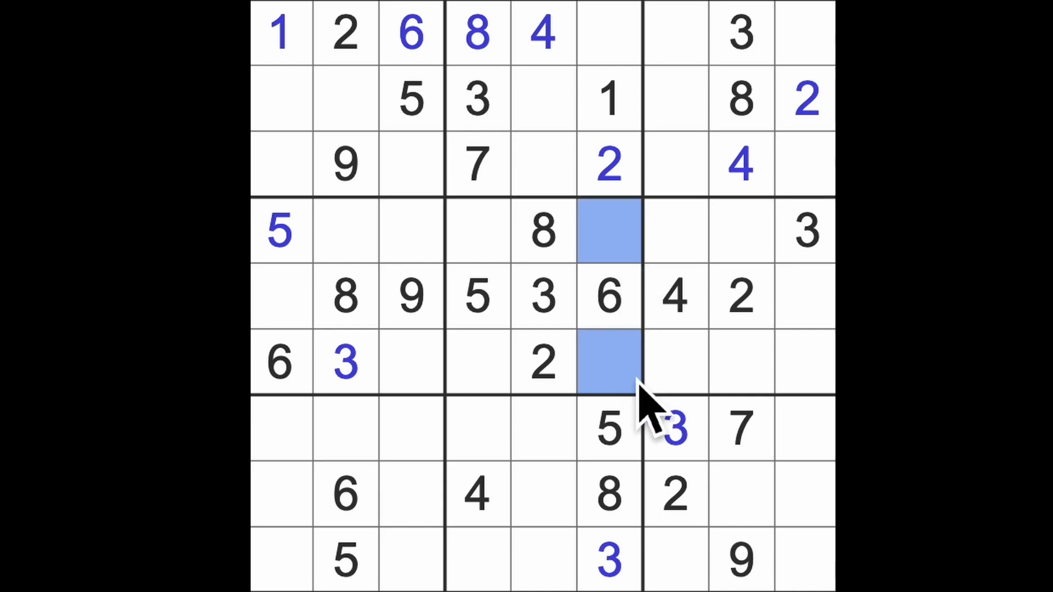
# Enter 9s at row 1 column 6, row 2 column 7, row 6 column 9 and row 4 column 4
pyautogui.click(608, 34)
pyautogui.write('9')
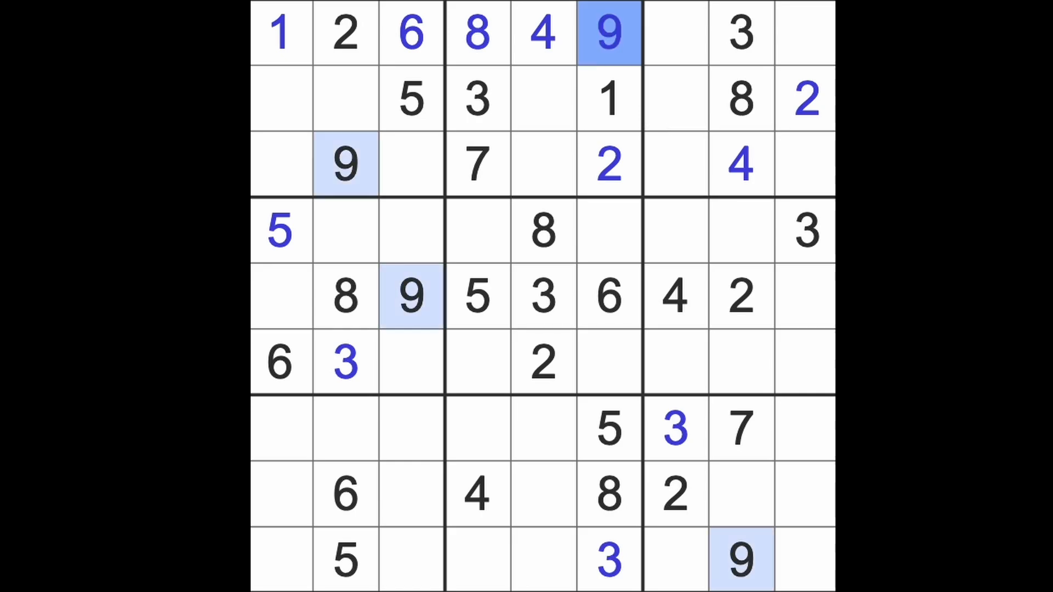
pyautogui.click(607, 98)
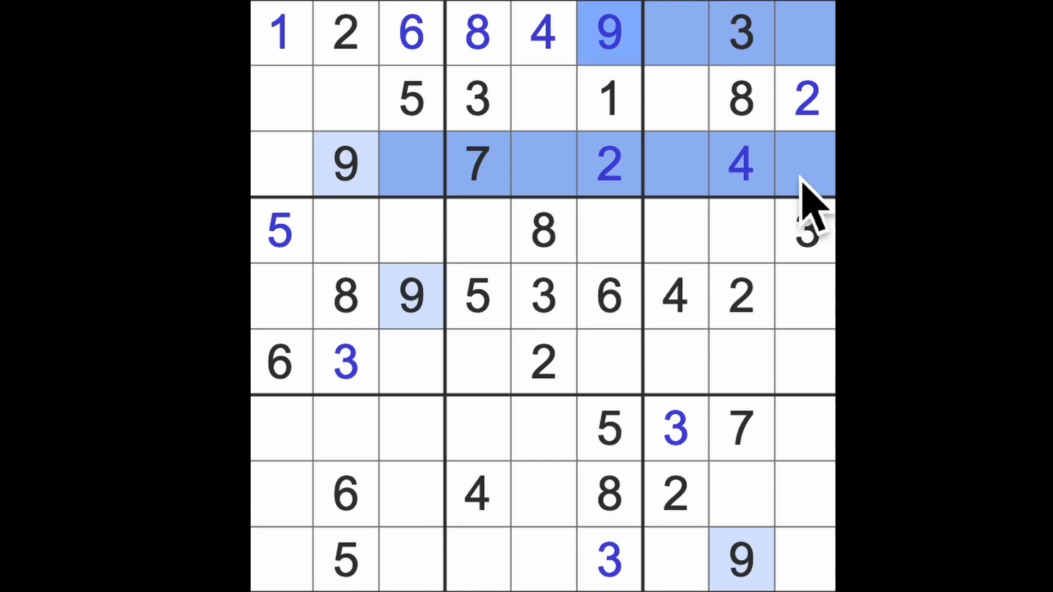
pyautogui.click(674, 99)
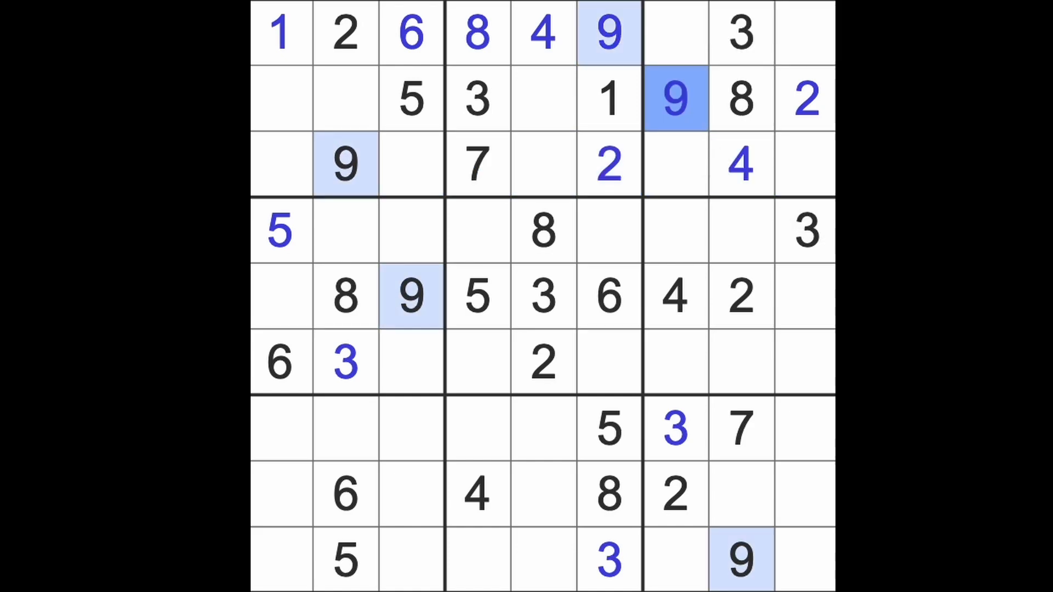
pyautogui.click(675, 164)
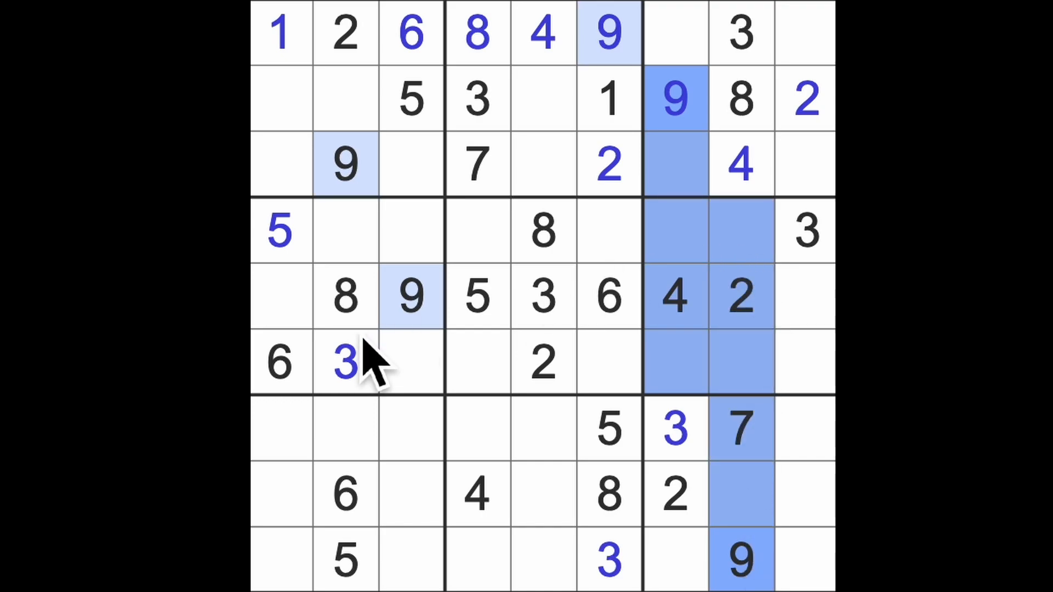
pyautogui.click(804, 361)
pyautogui.write('9')
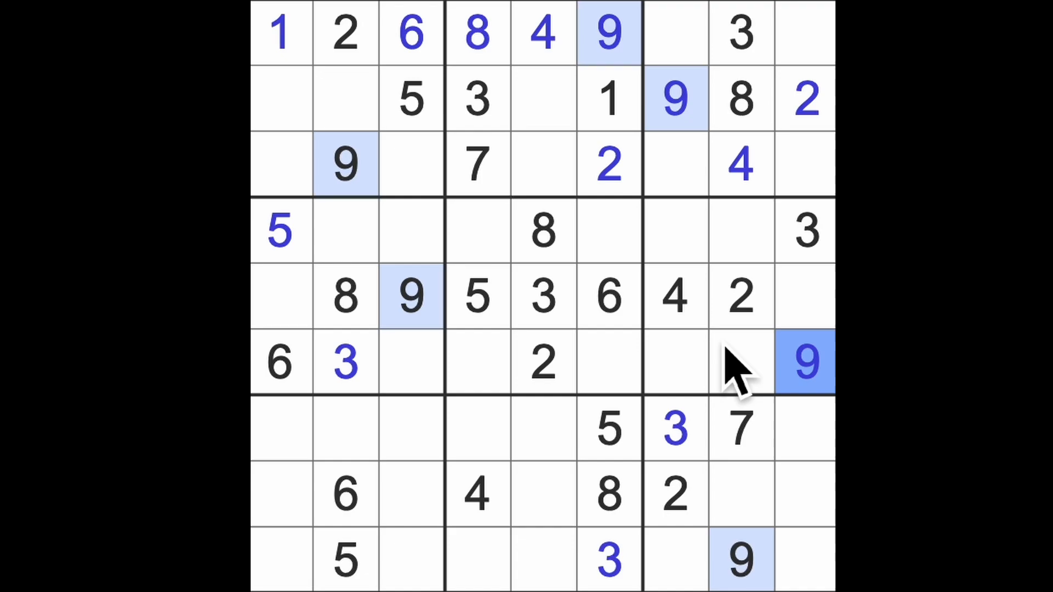
pyautogui.click(478, 231)
pyautogui.write('9')
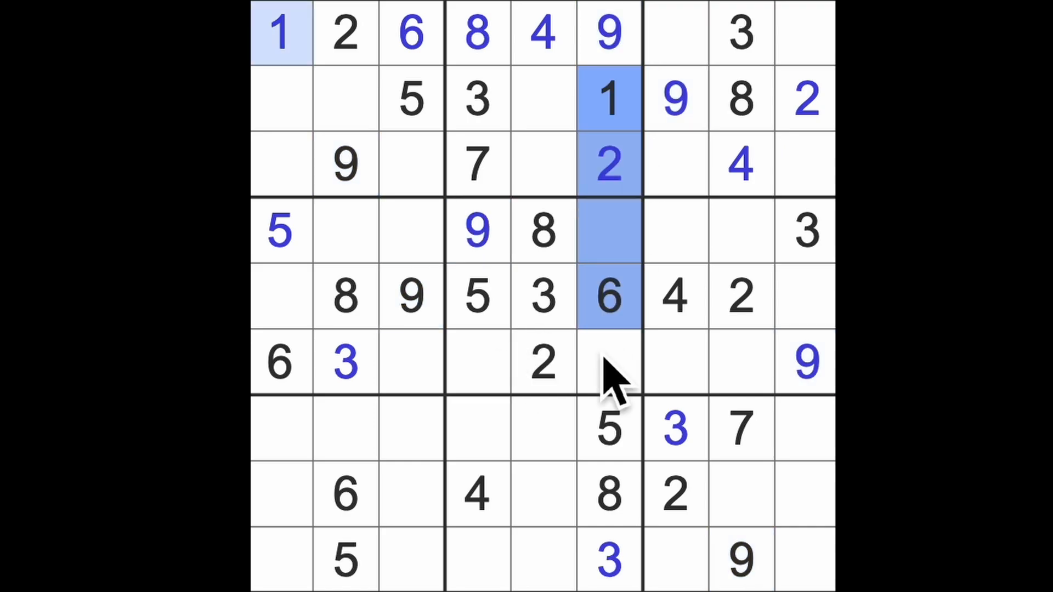
pyautogui.click(477, 363)
pyautogui.write('1')
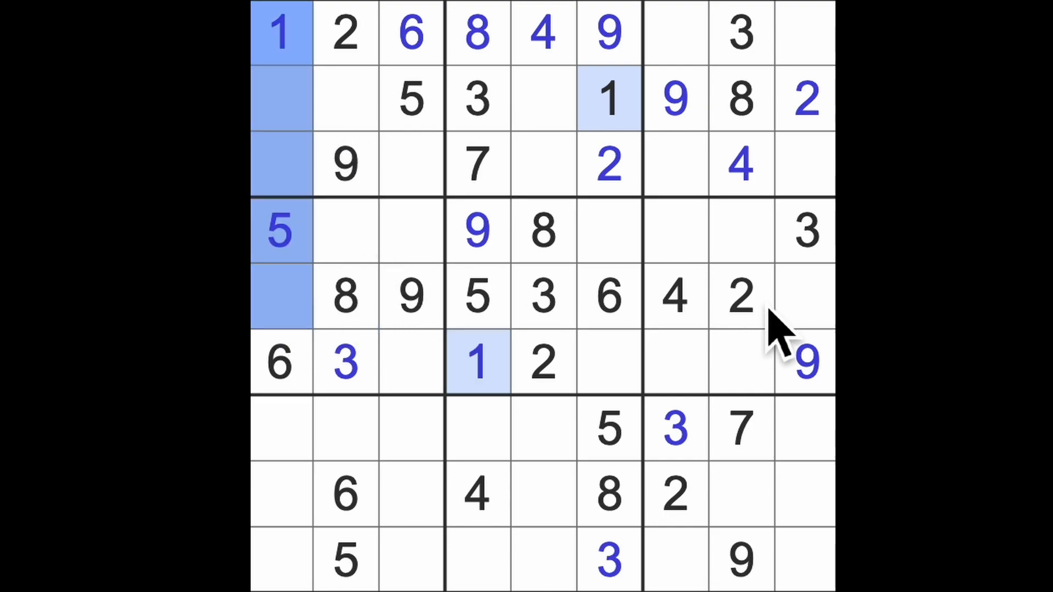
# Enter 1 at row 5 column 9 and 7s at row 5 column 1 and row 2 column 2, completing row 5
pyautogui.click(807, 295)
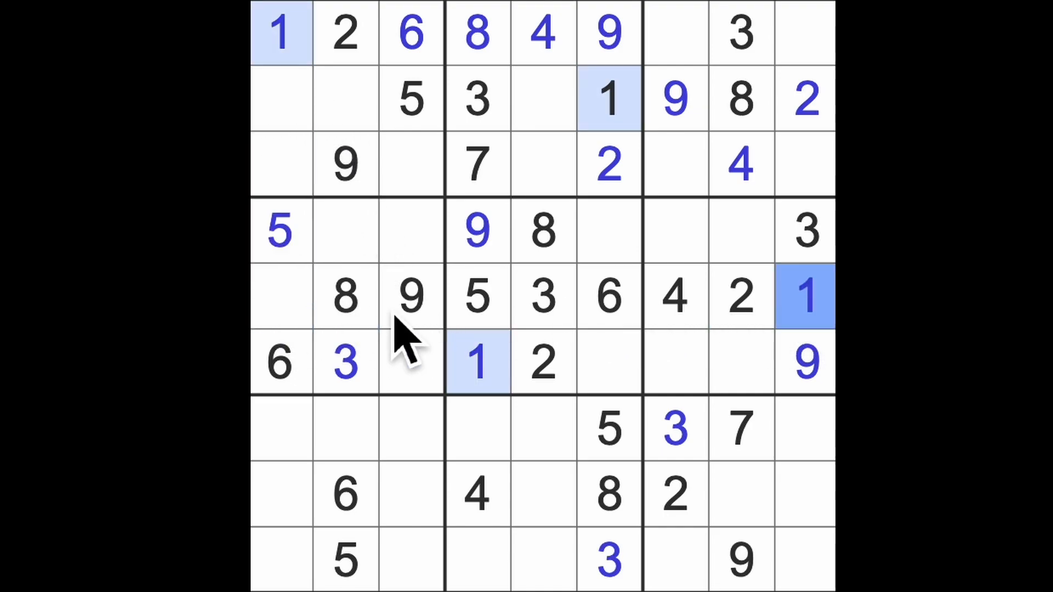
pyautogui.click(282, 297)
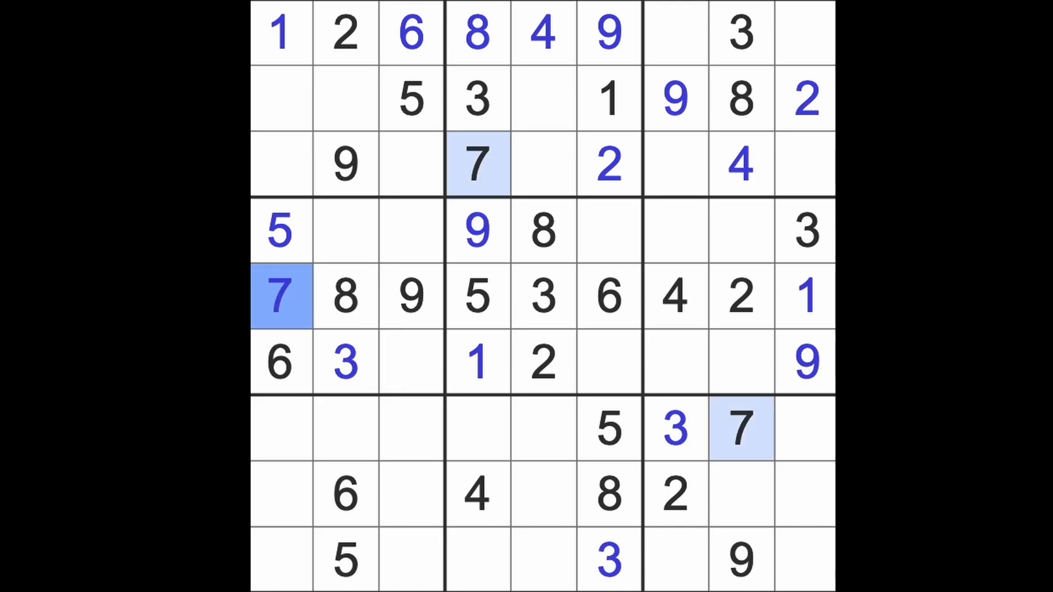
pyautogui.click(346, 295)
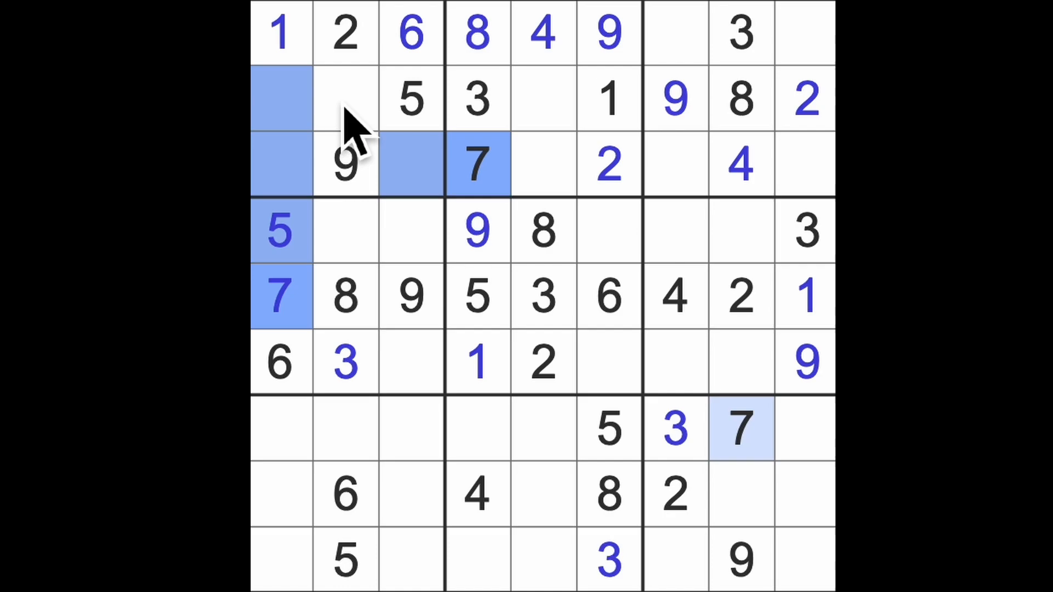
pyautogui.click(346, 100)
pyautogui.write('7')
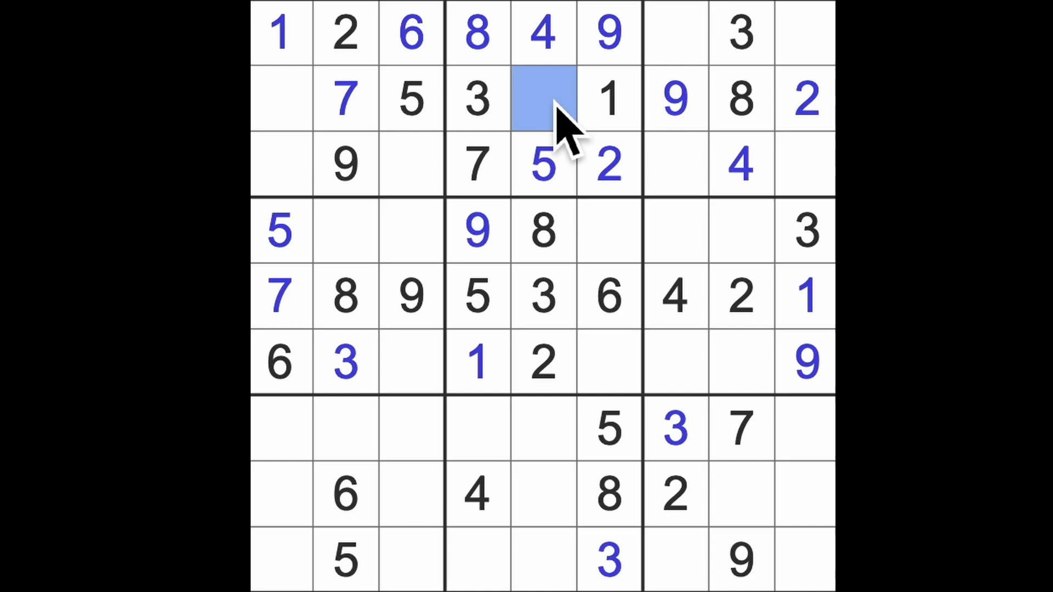
pyautogui.moveTo(611, 228)
pyautogui.write('6')
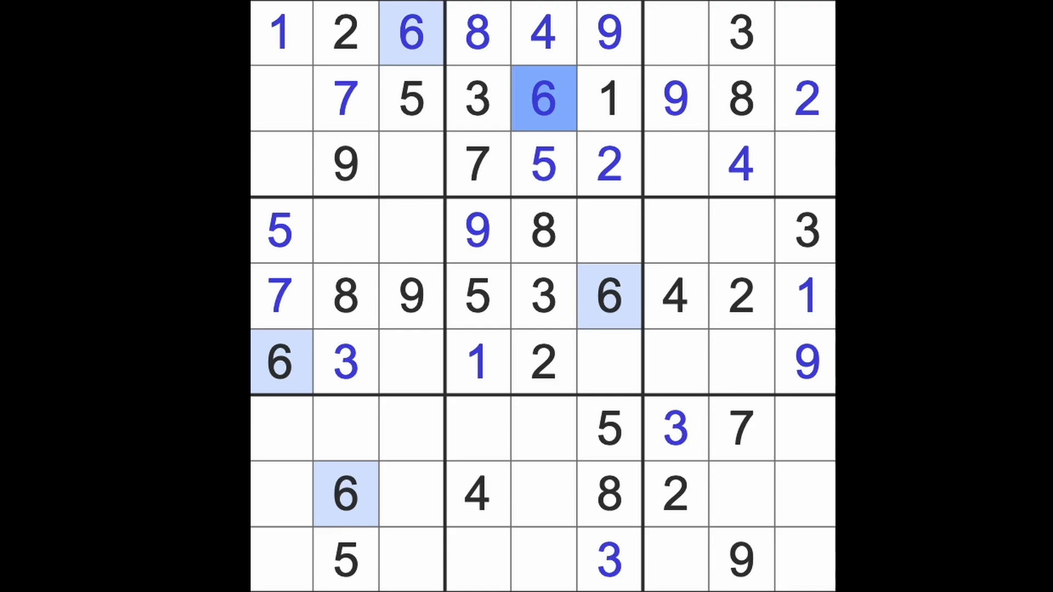
pyautogui.click(281, 98)
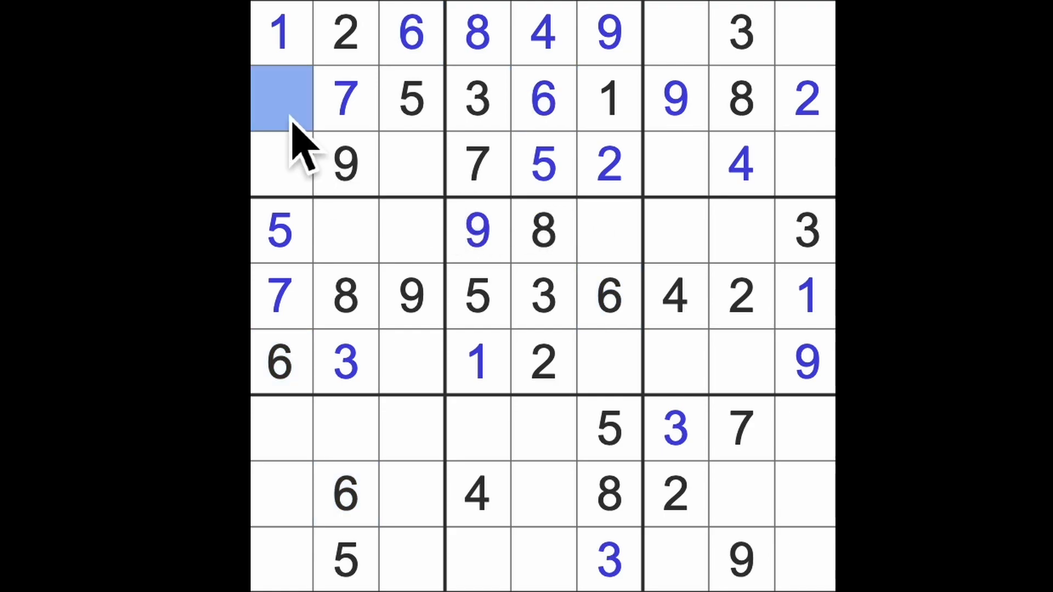
pyautogui.moveTo(329, 222)
pyautogui.write('4')
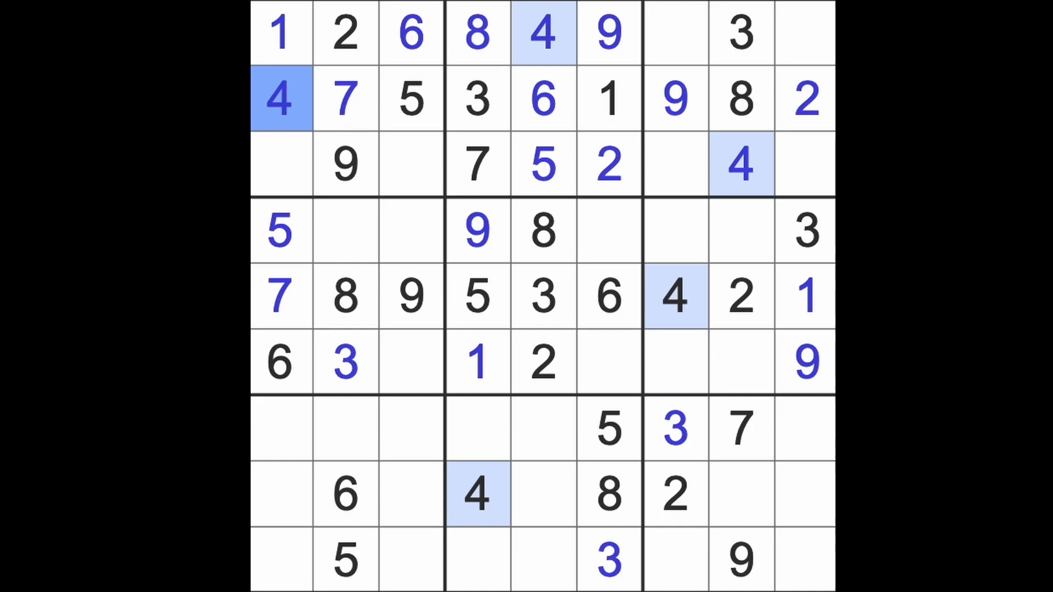
pyautogui.moveTo(544, 389)
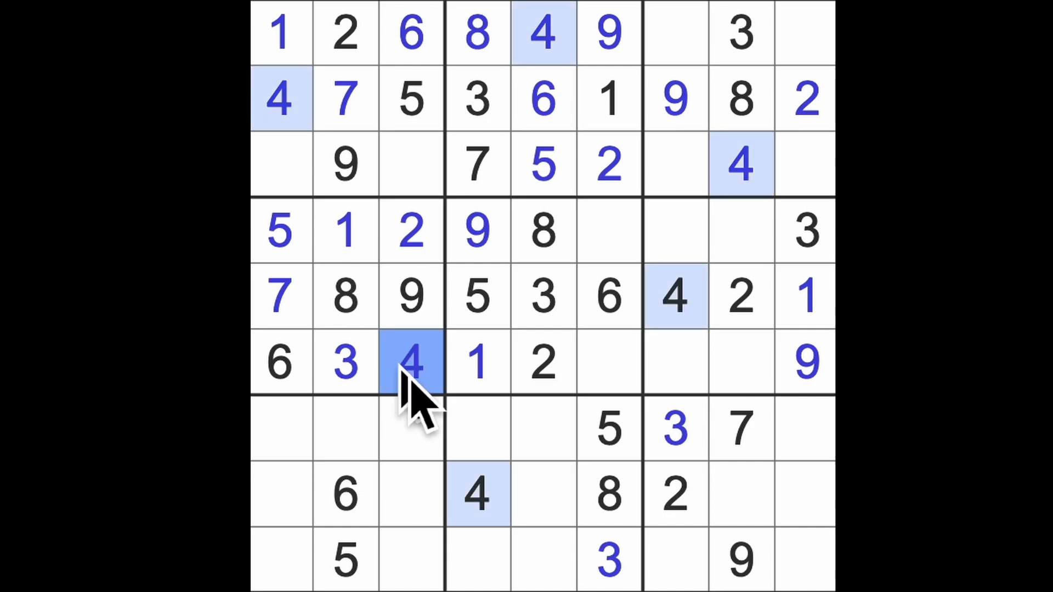
# Fill the remaining cells of rows 4 and 6 (columns 6–8) and row 2's right box
pyautogui.click(607, 231)
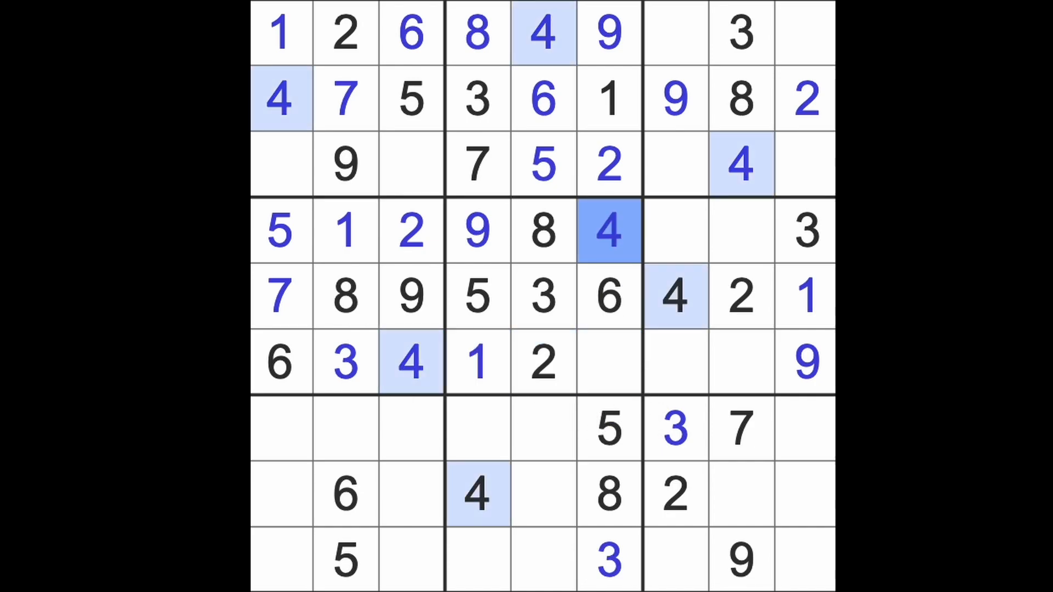
pyautogui.click(608, 363)
pyautogui.write('7')
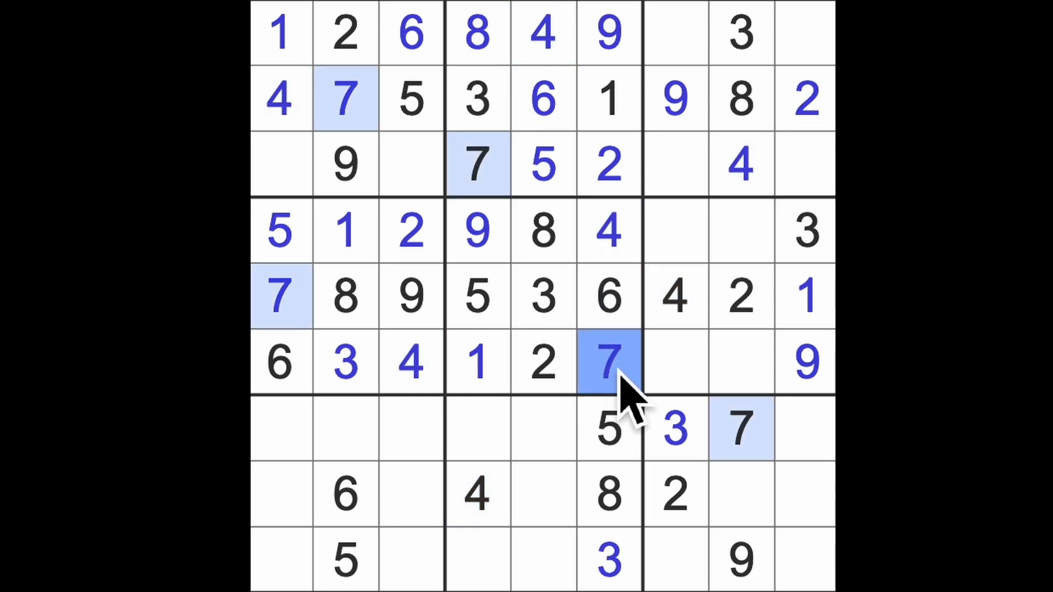
pyautogui.click(674, 230)
pyautogui.write('7')
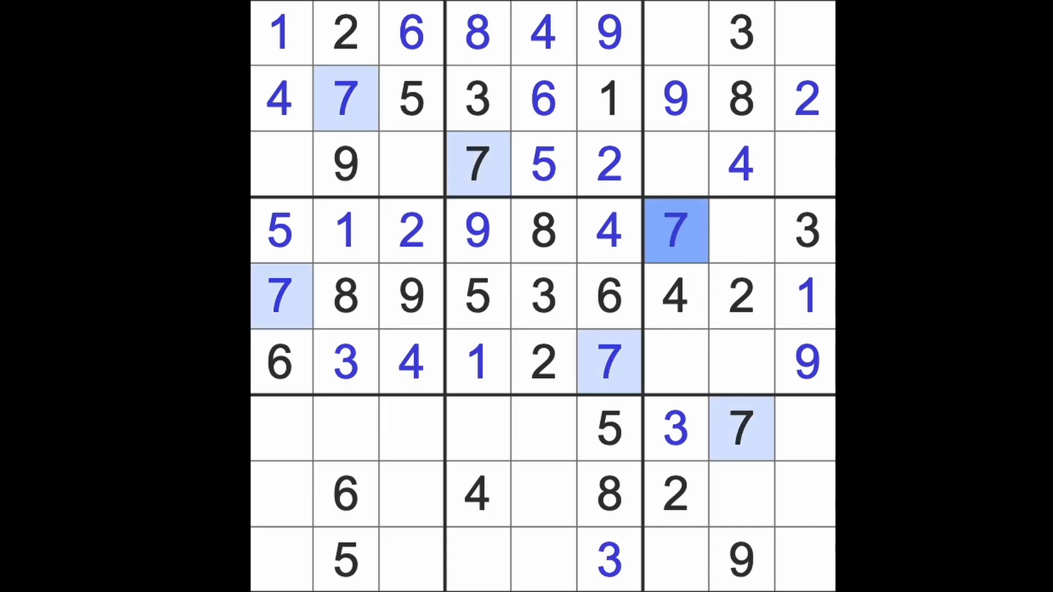
pyautogui.click(673, 99)
pyautogui.write('5')
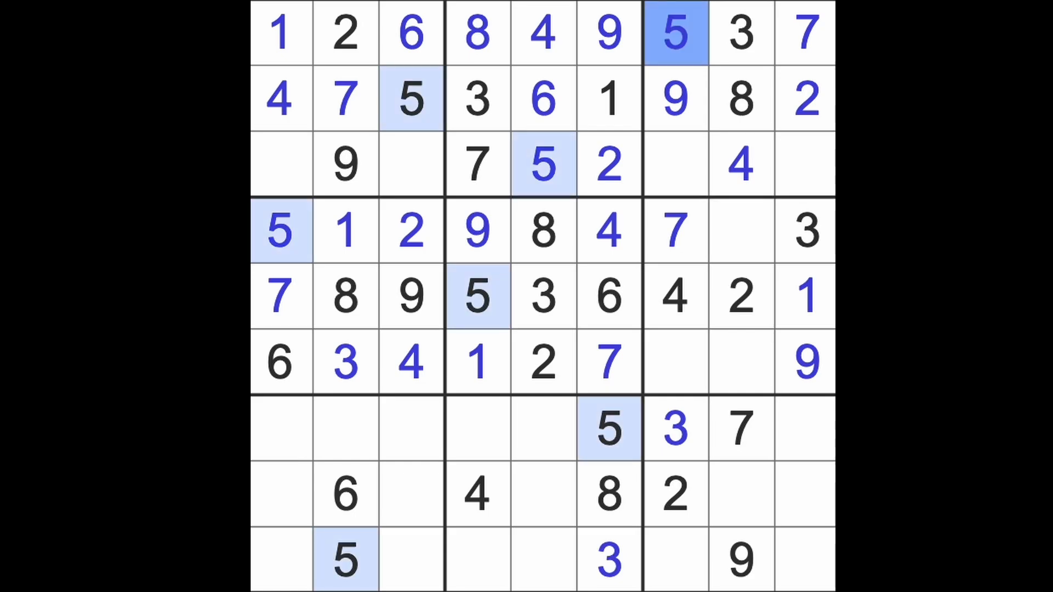
pyautogui.click(675, 298)
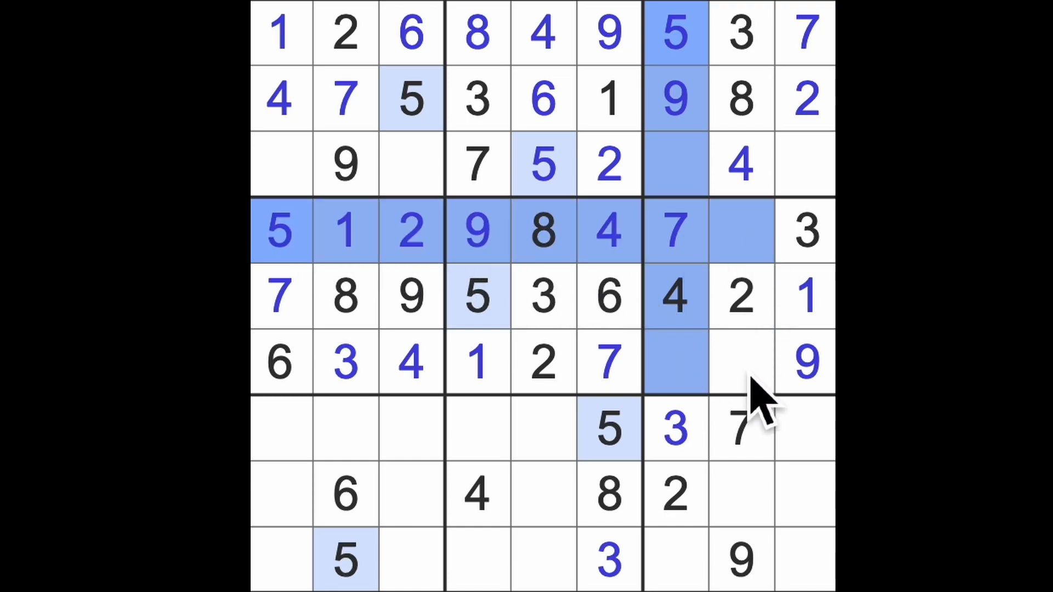
pyautogui.click(738, 363)
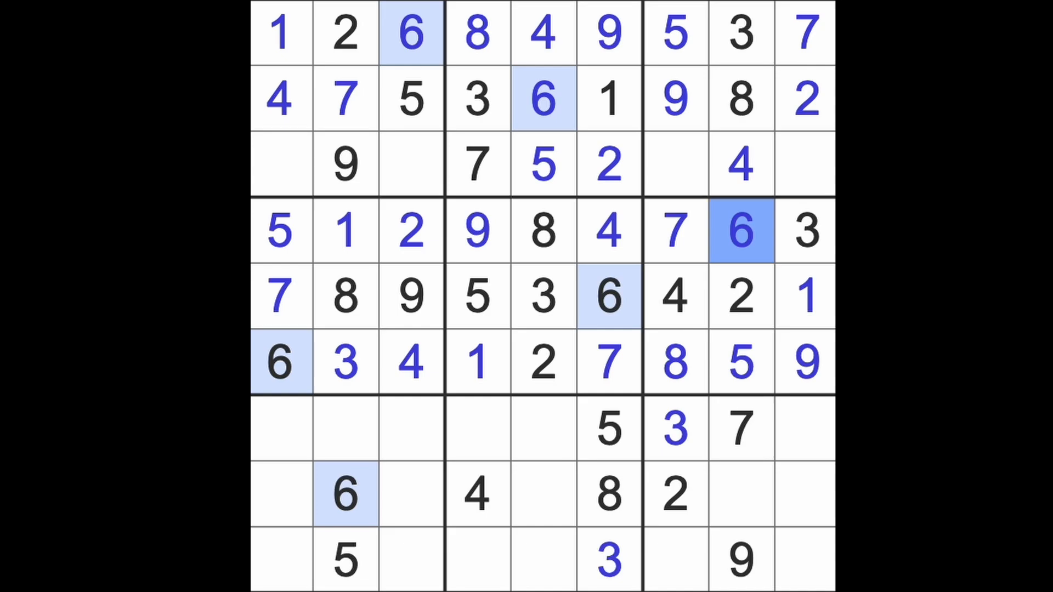
# Fill 1s and 6s at row 8 column 8, row 3 columns 7 and 9, row 9 column 7, and a 6 at row 7 column 4
pyautogui.click(742, 493)
pyautogui.write('1')
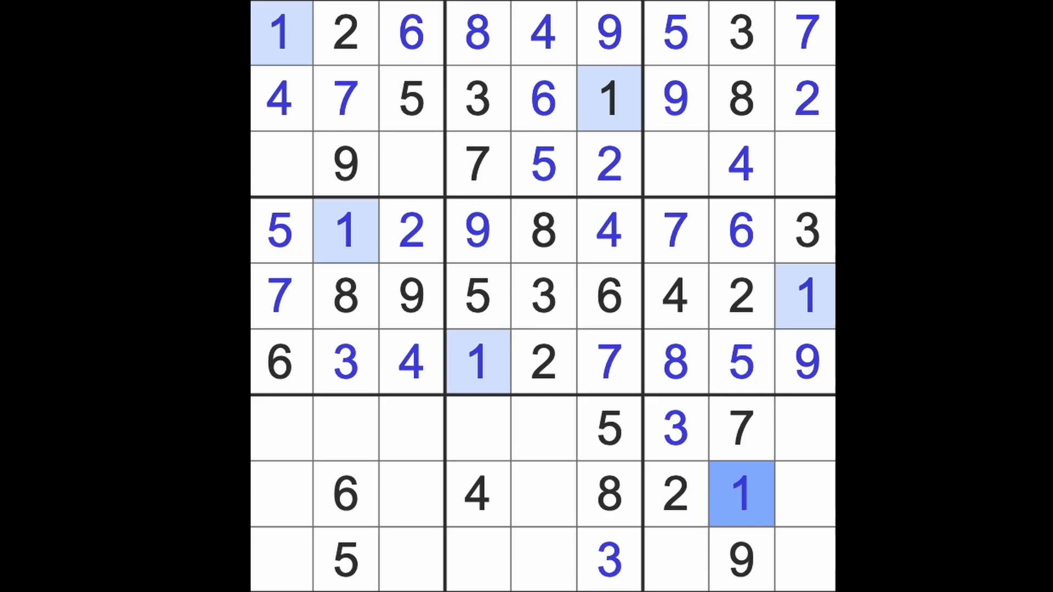
pyautogui.click(674, 166)
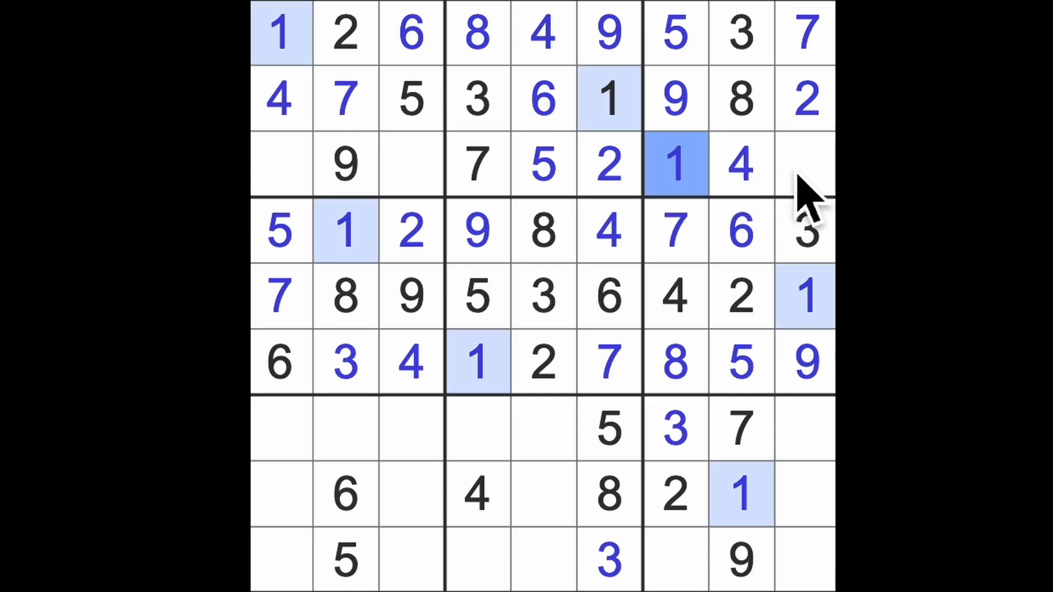
pyautogui.click(805, 165)
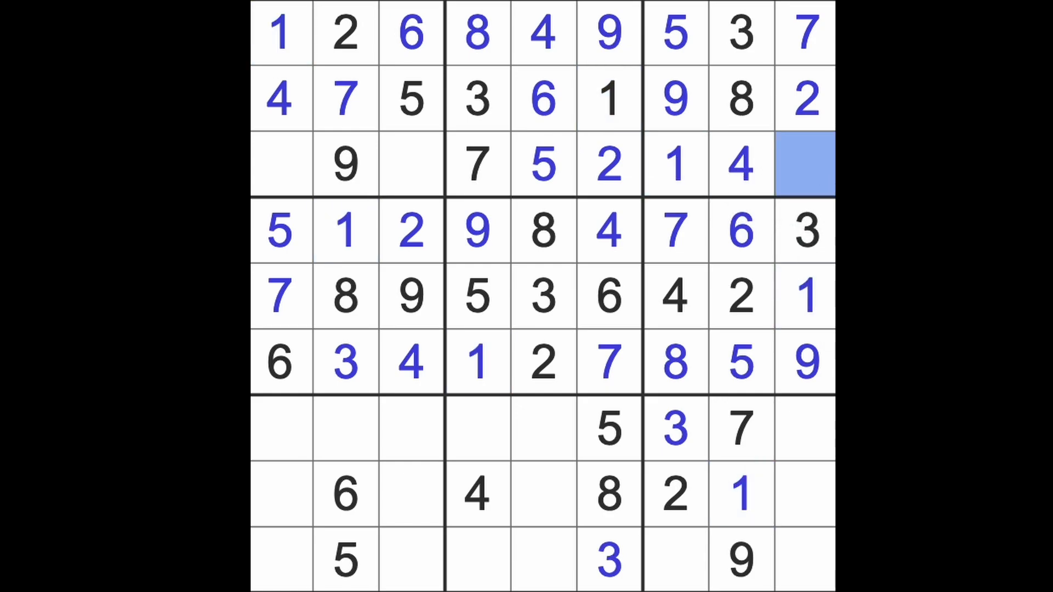
pyautogui.click(805, 164)
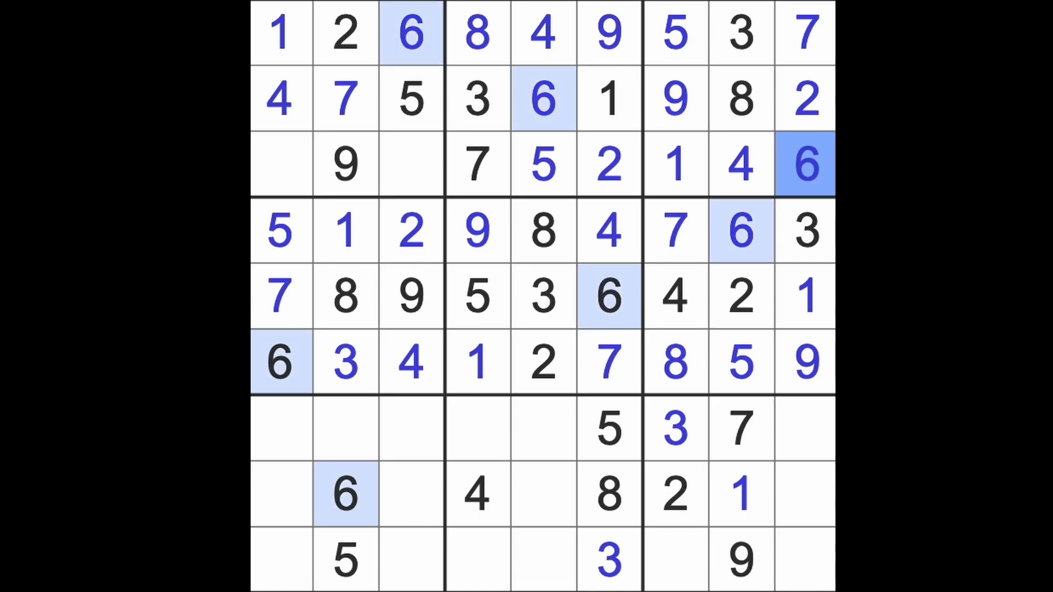
pyautogui.click(675, 561)
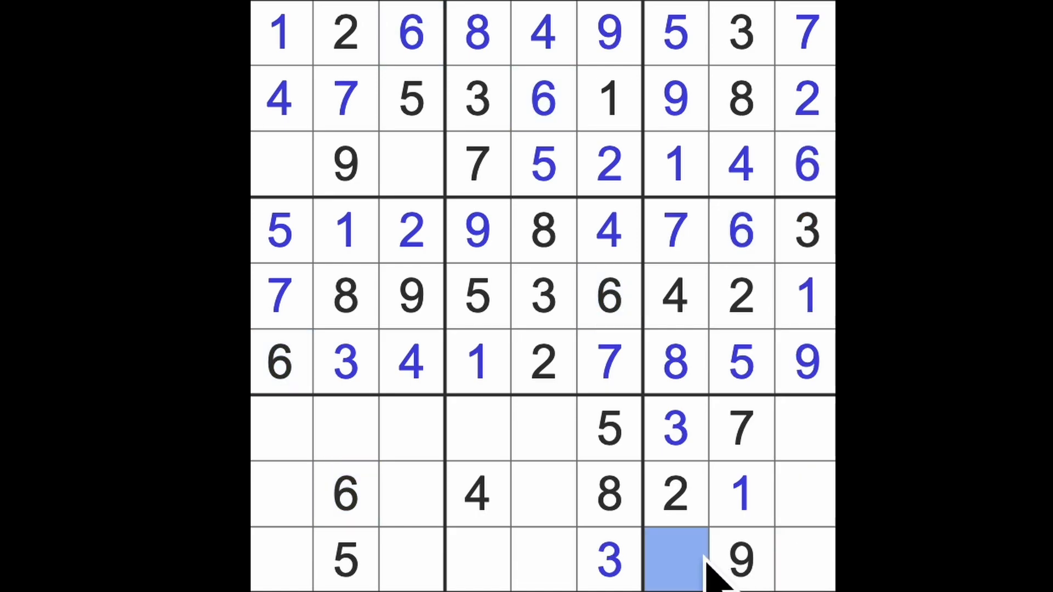
pyautogui.click(674, 559)
pyautogui.write('6')
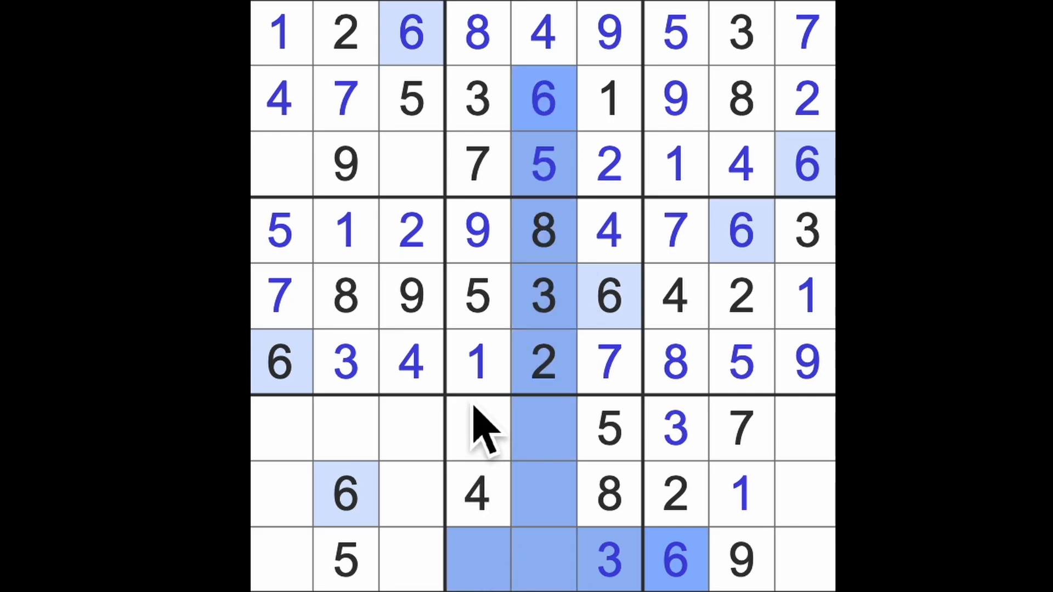
pyautogui.click(477, 428)
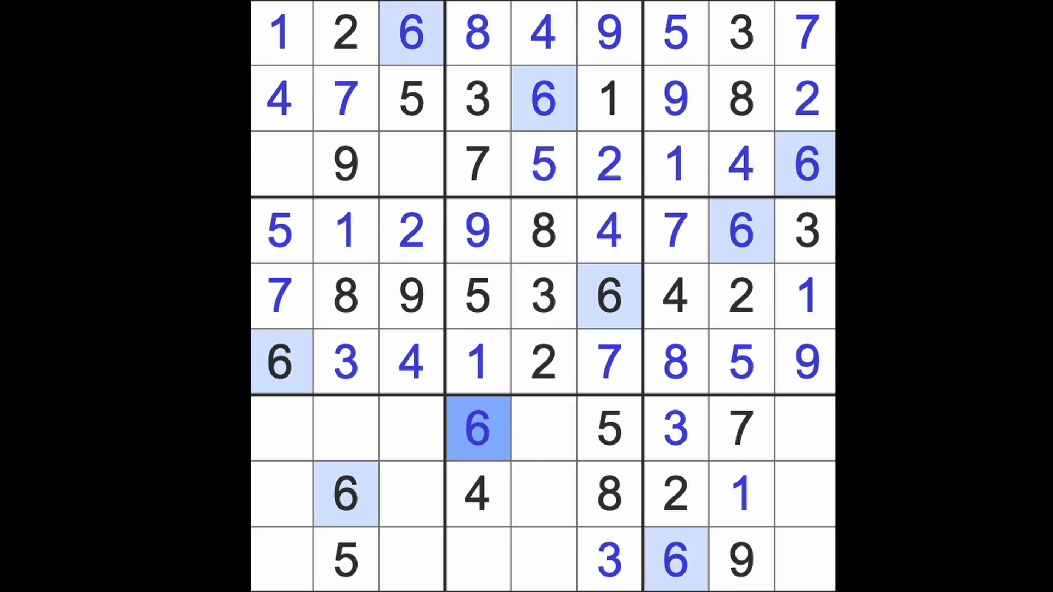
pyautogui.click(477, 559)
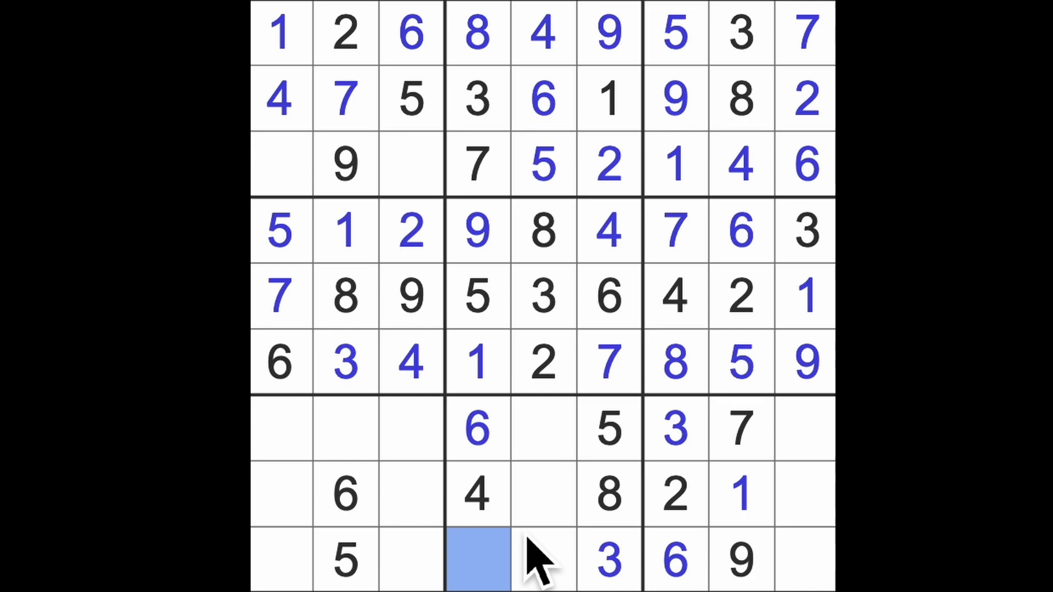
# Enter 2 at row 9 column 4, 2 at row 7 column 1 and 5 at row 8 column 9
pyautogui.click(477, 561)
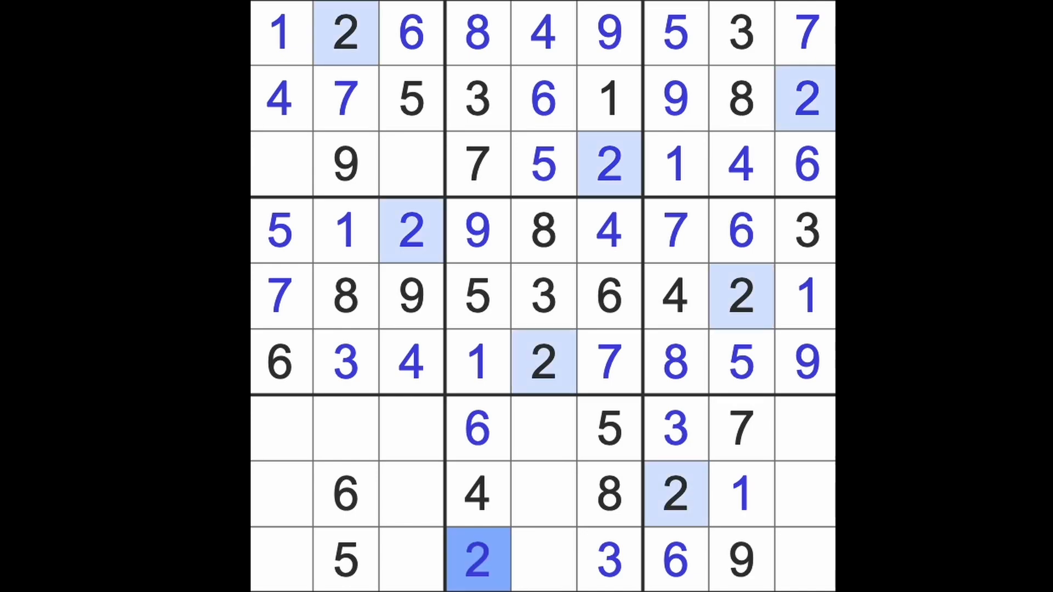
pyautogui.click(281, 559)
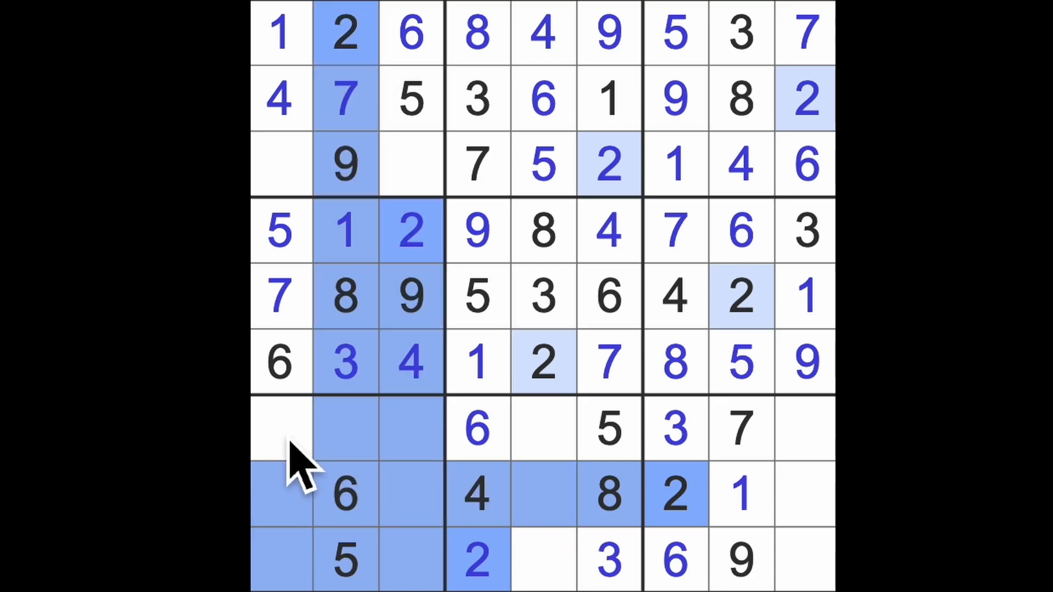
pyautogui.click(280, 428)
pyautogui.write('2')
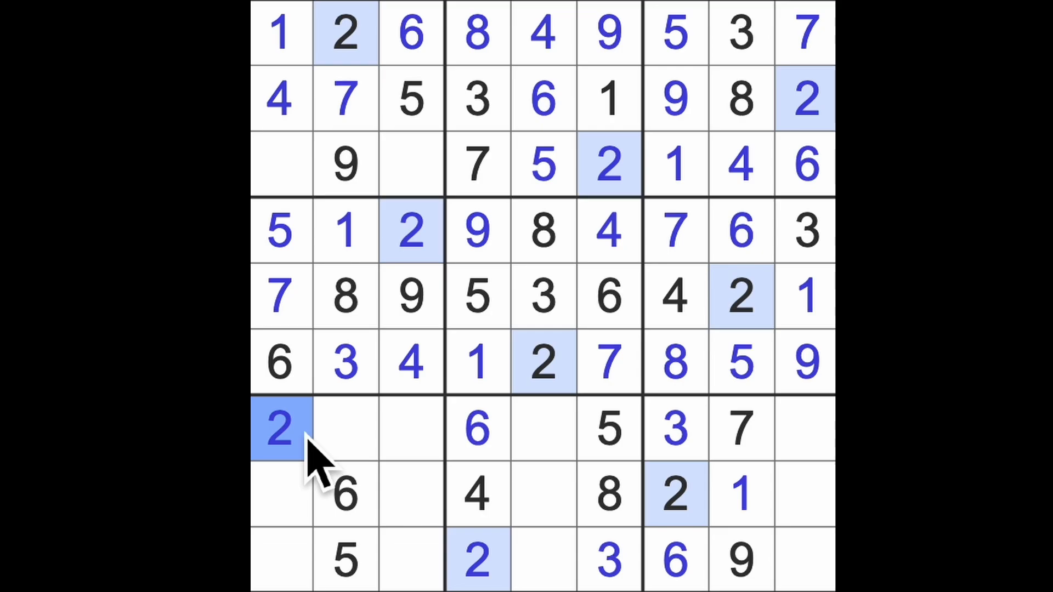
pyautogui.moveTo(496, 504)
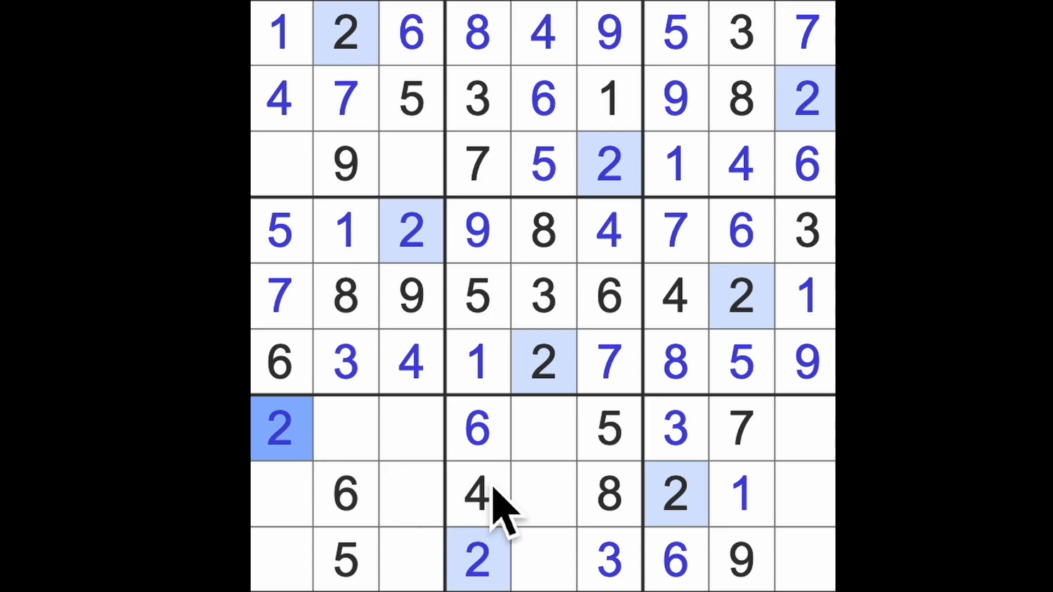
pyautogui.click(805, 561)
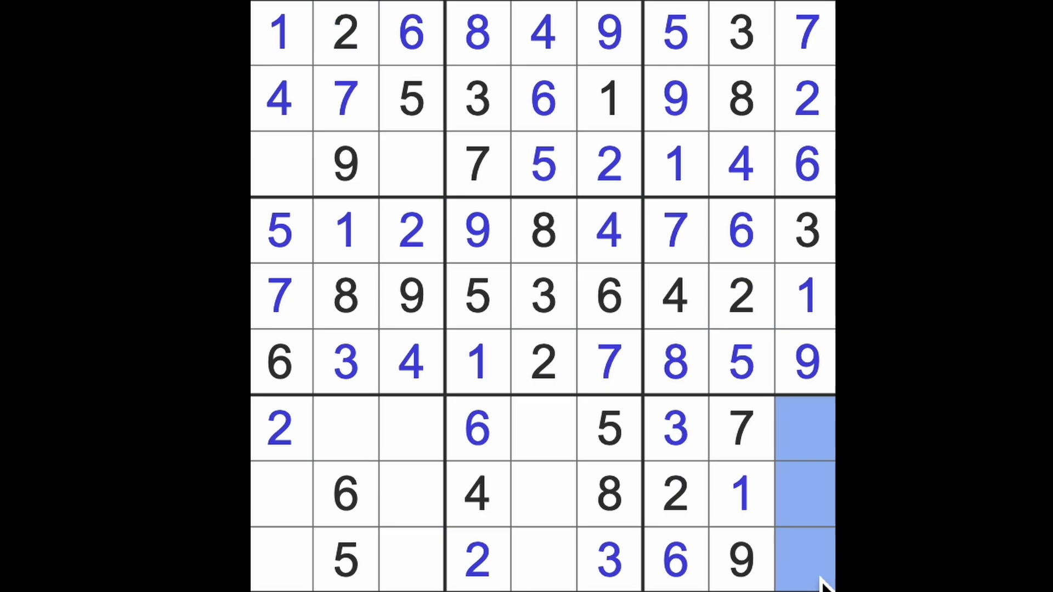
pyautogui.click(804, 494)
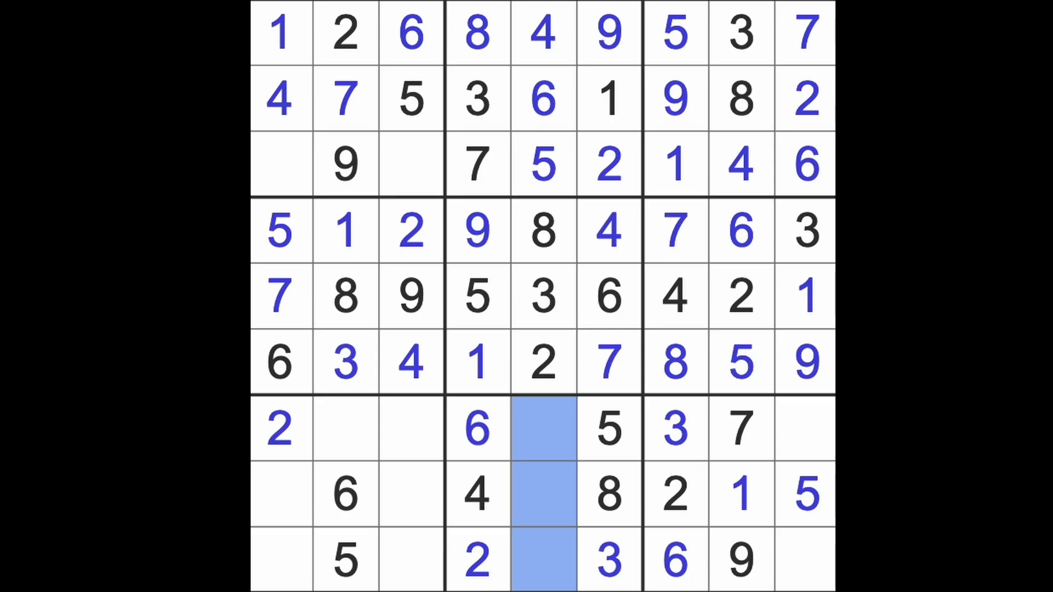
pyautogui.moveTo(463, 516)
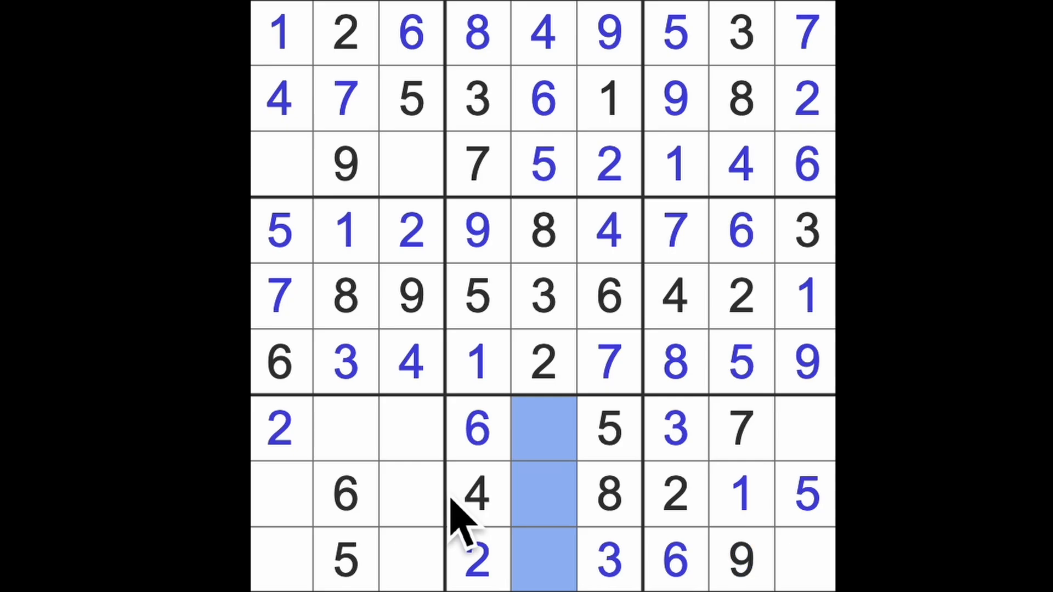
# Fill row 7 column 2 with 4, then row 7 column 9 with 8 and row 9 column 9 with 4
pyautogui.click(345, 430)
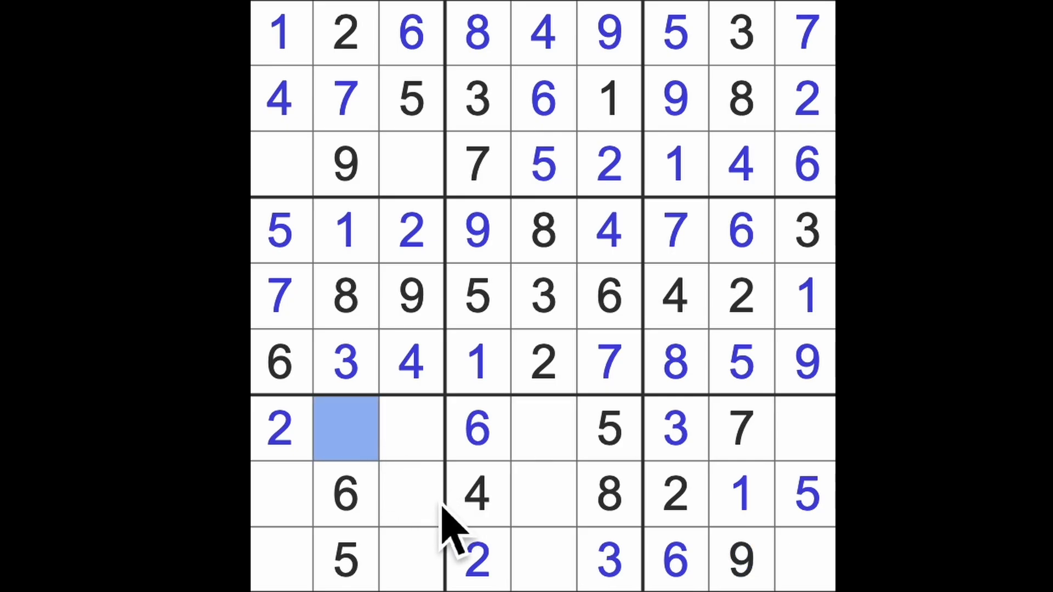
pyautogui.click(345, 429)
pyautogui.write('4')
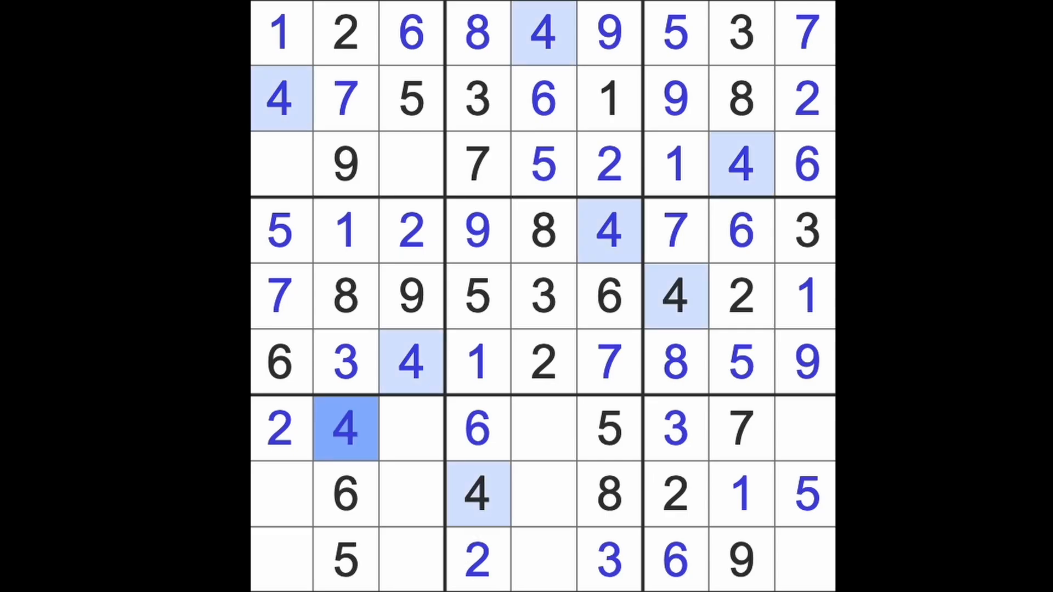
pyautogui.click(804, 560)
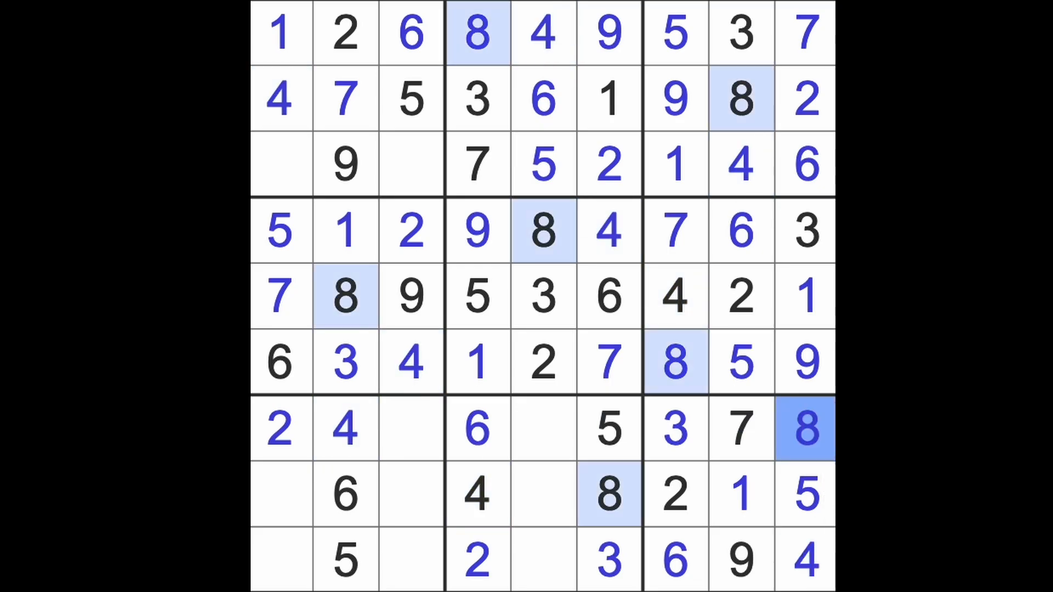
pyautogui.moveTo(826, 470)
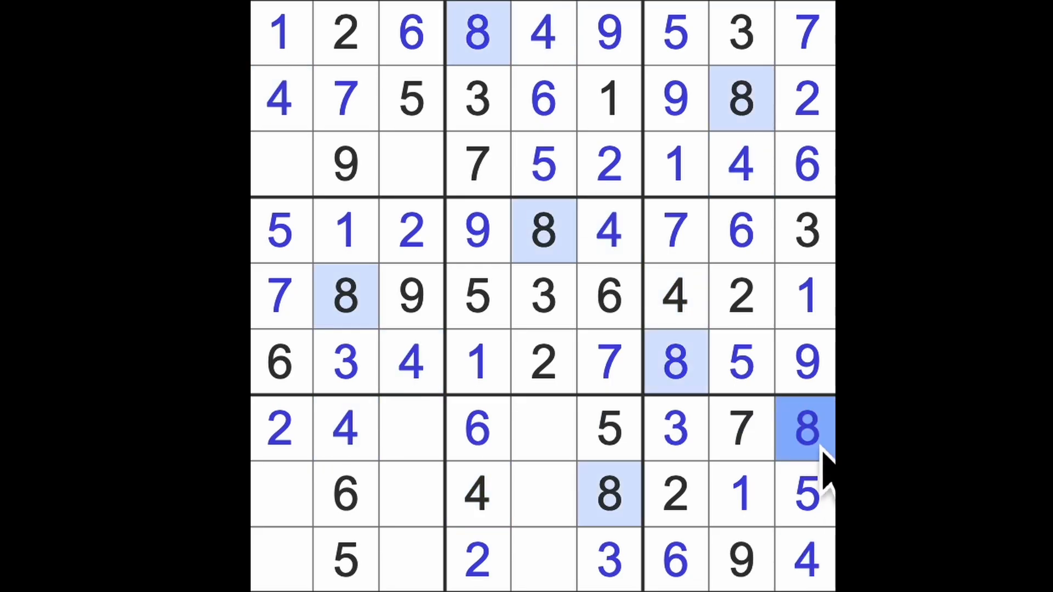
pyautogui.moveTo(731, 570)
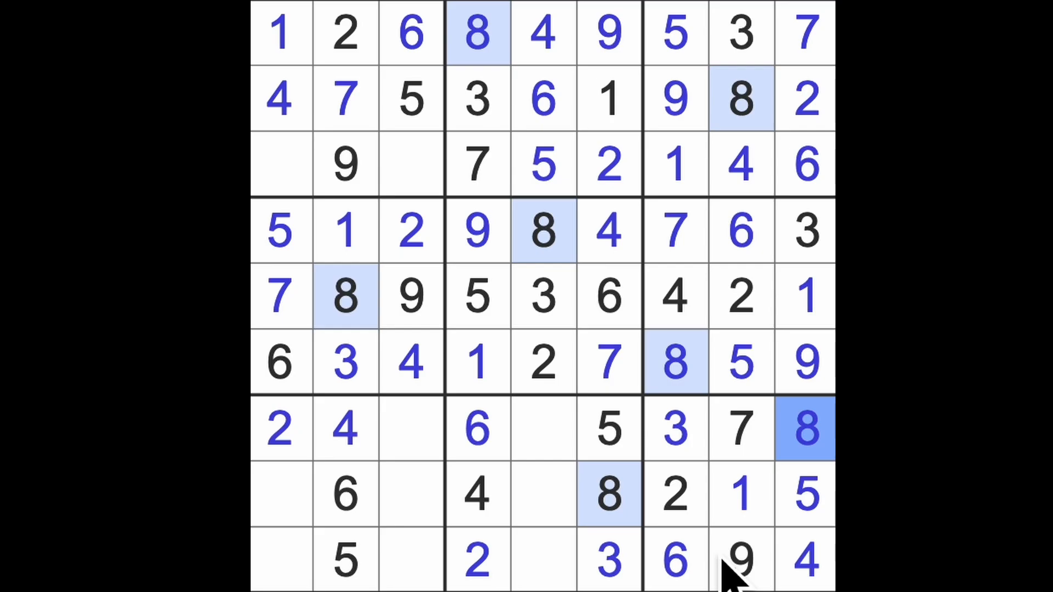
pyautogui.moveTo(436, 470)
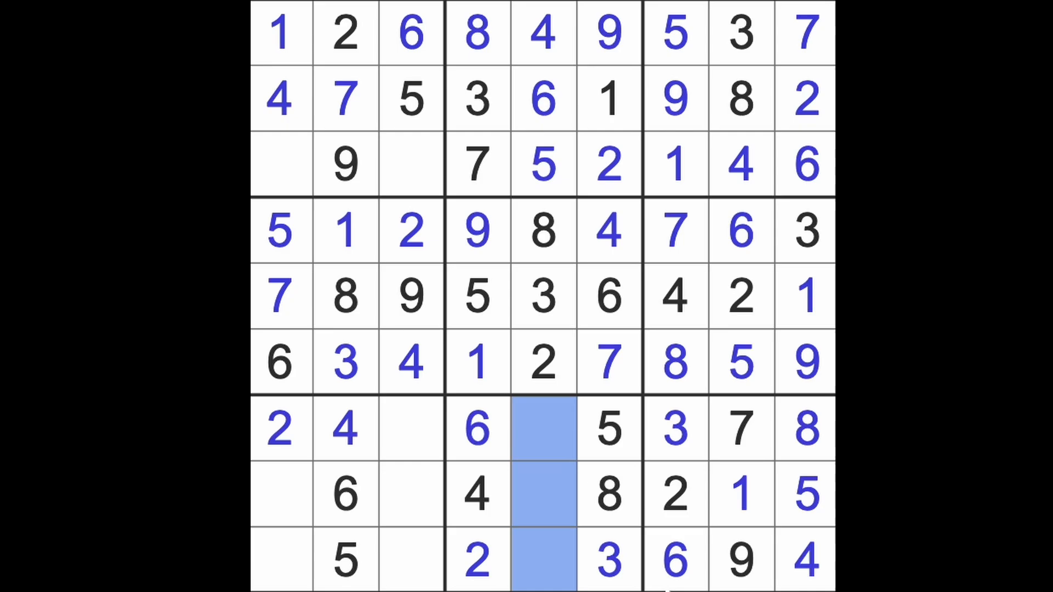
# Enter 9 in row 8 column 1 and move to column 5 in row 8
pyautogui.click(347, 561)
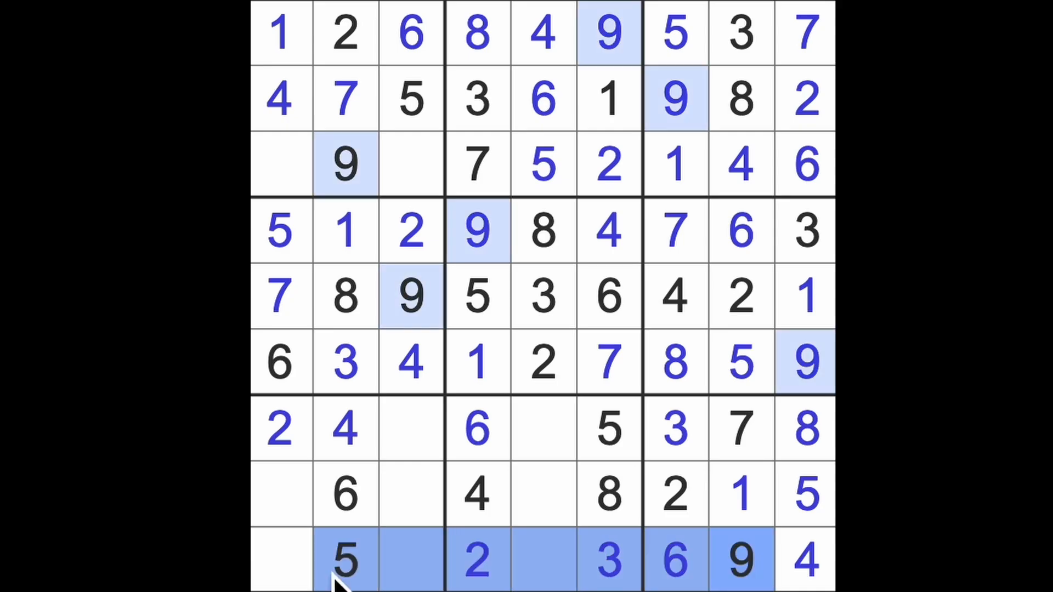
pyautogui.click(280, 493)
pyautogui.write('9')
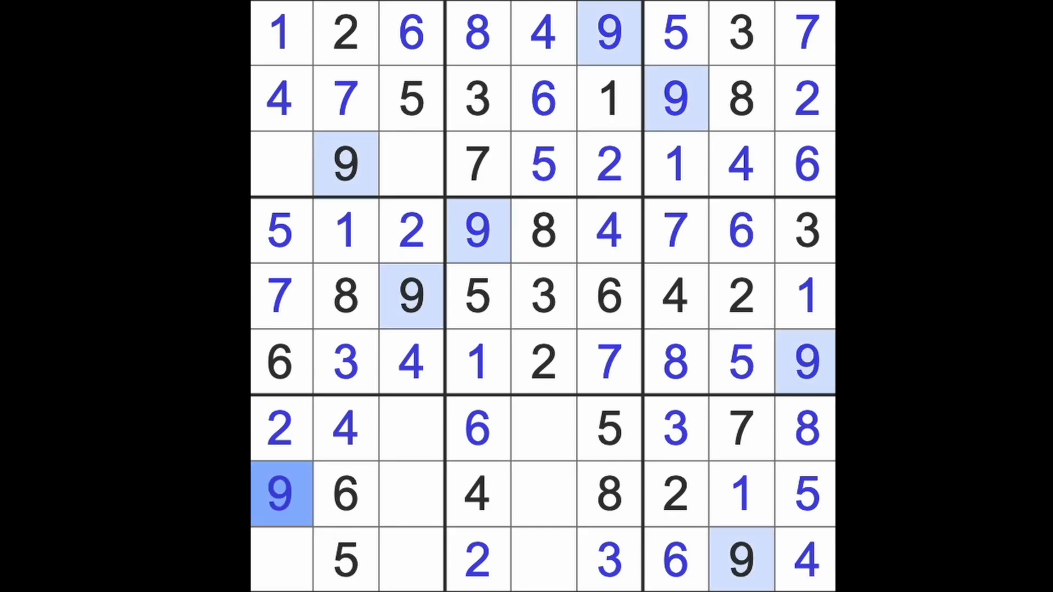
pyautogui.click(544, 493)
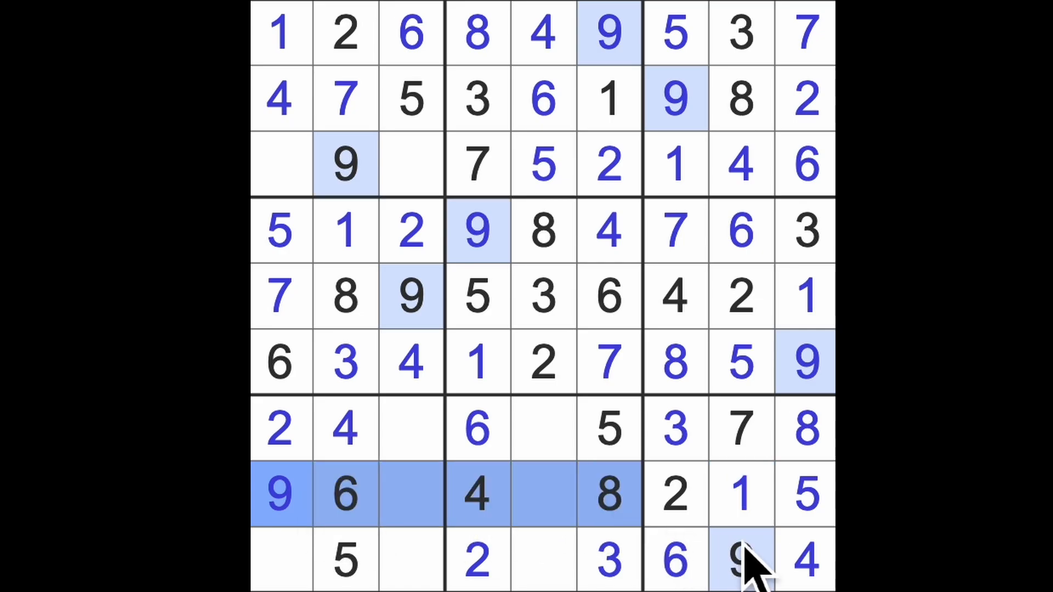
# Complete column 5 with 9, 7 and 1, then put 7 in row 9 column 3
pyautogui.click(544, 429)
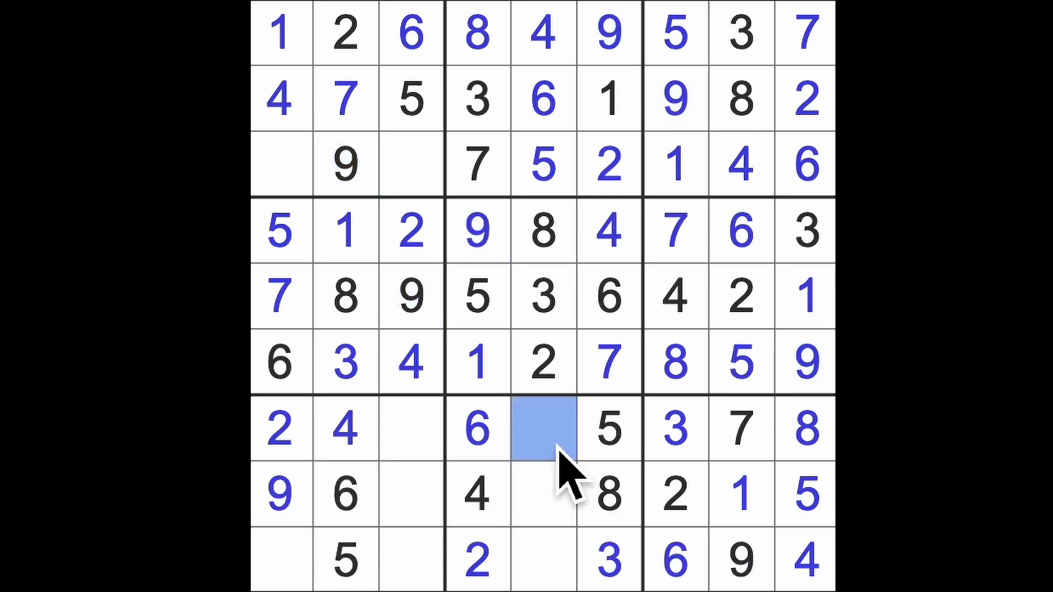
pyautogui.click(542, 430)
pyautogui.write('9')
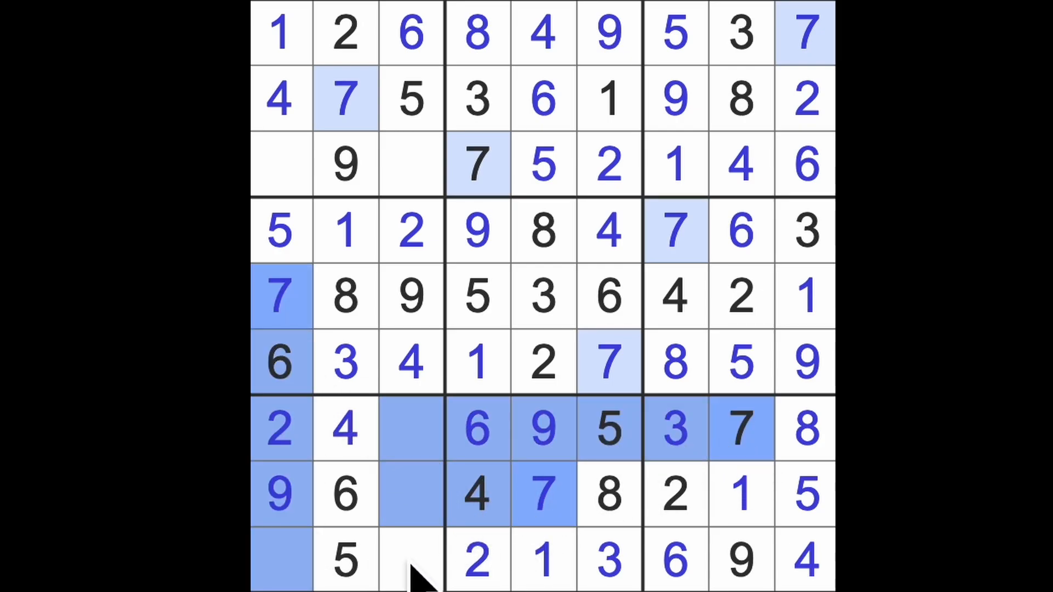
pyautogui.click(411, 561)
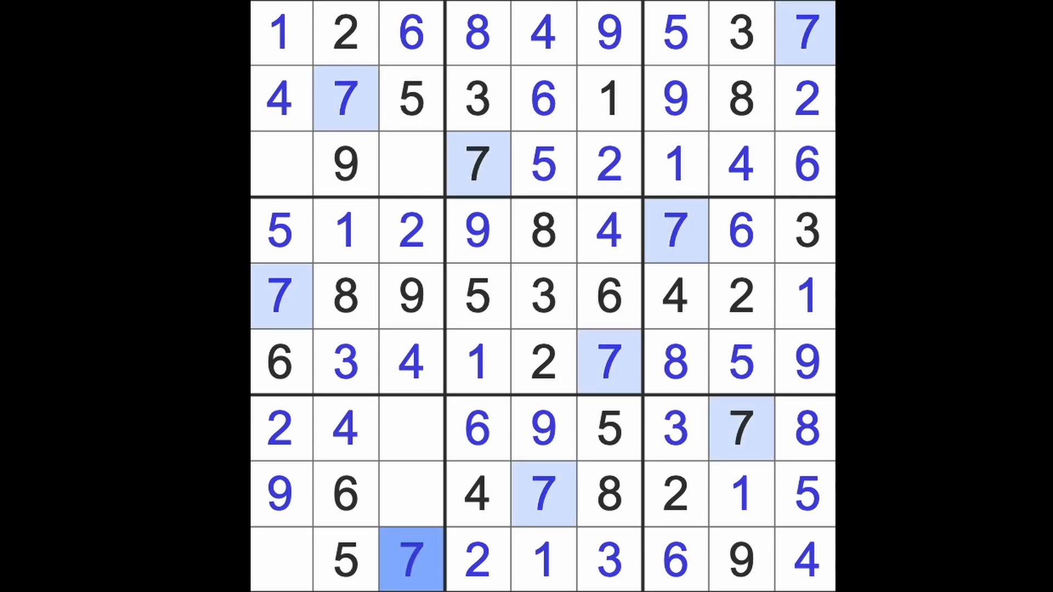
# Enter 8 in row 9 column 1 and overwrite the clashing 7 at row 3 column 3 with 8
pyautogui.click(280, 560)
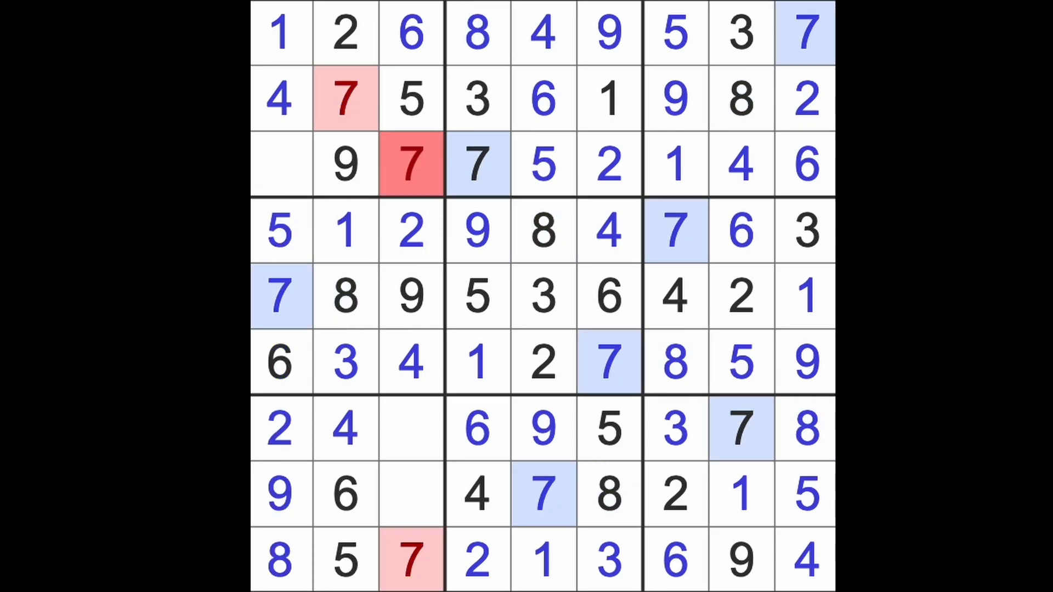
pyautogui.click(411, 164)
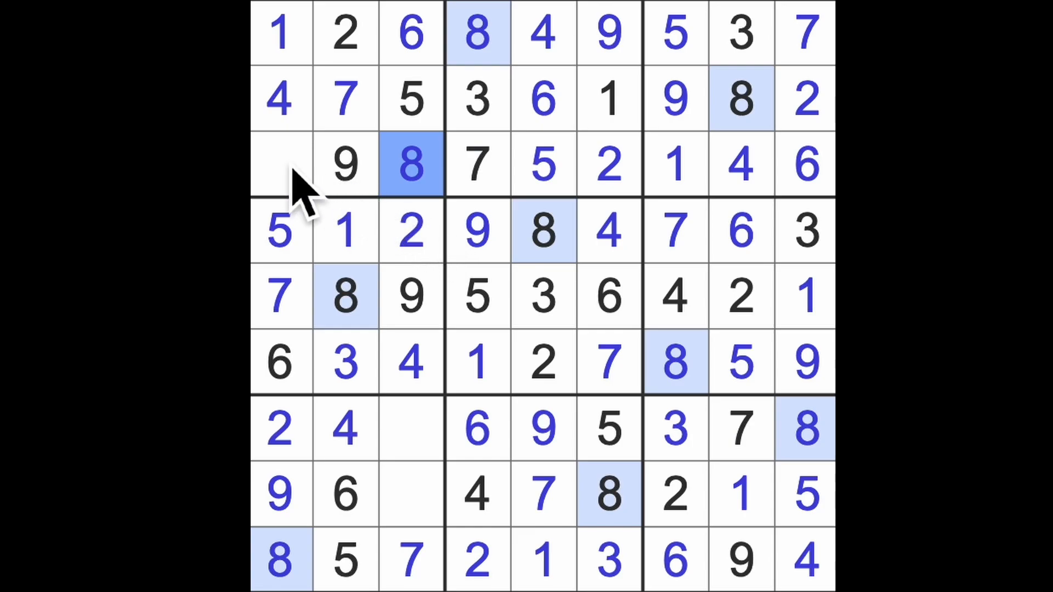
pyautogui.click(280, 164)
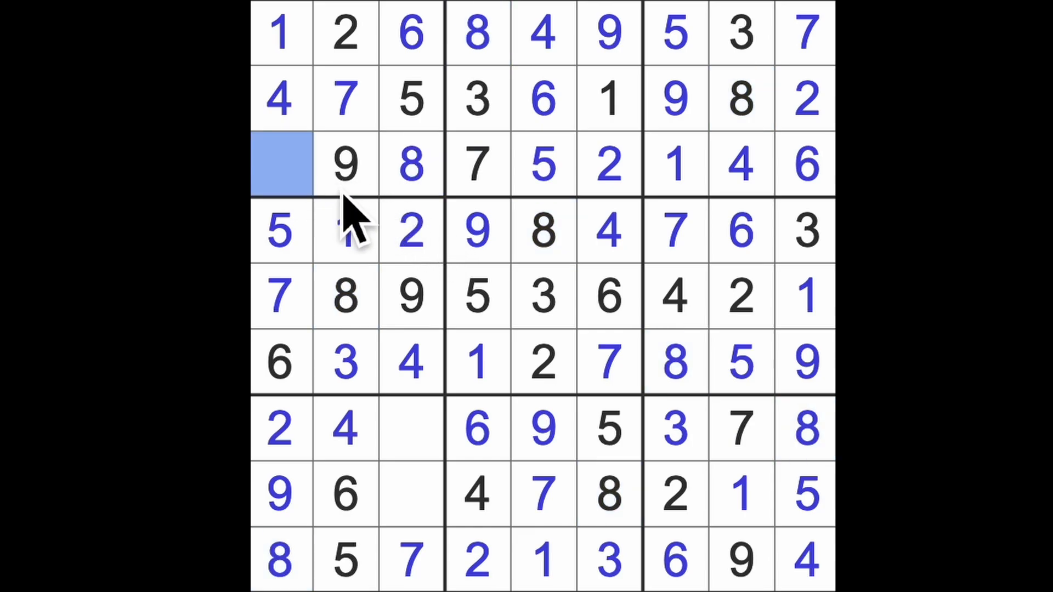